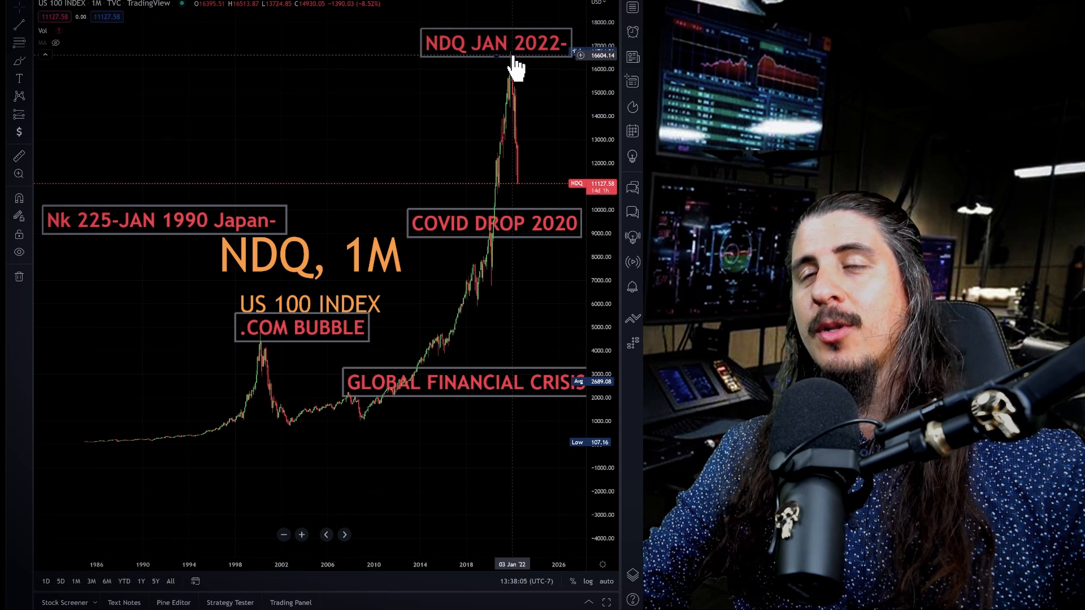
mouse_move(502, 256)
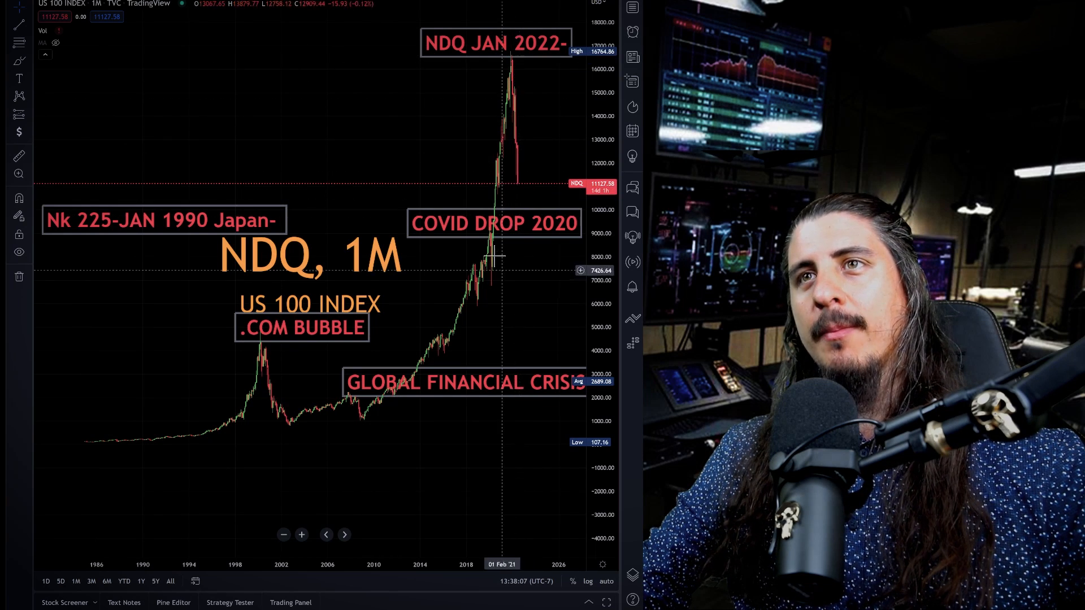
mouse_move(391, 398)
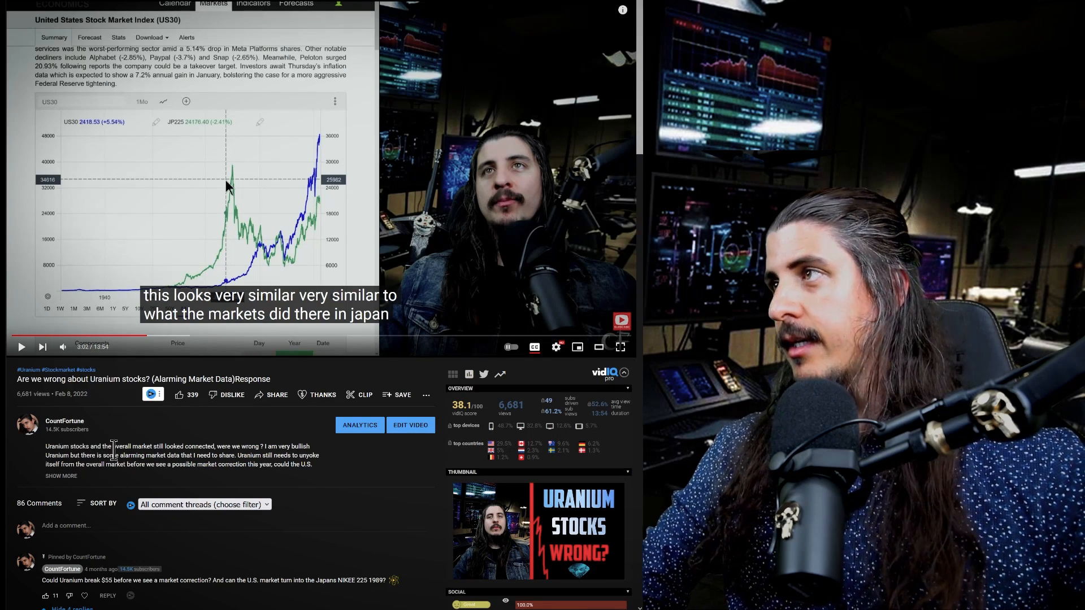
mouse_move(319, 152)
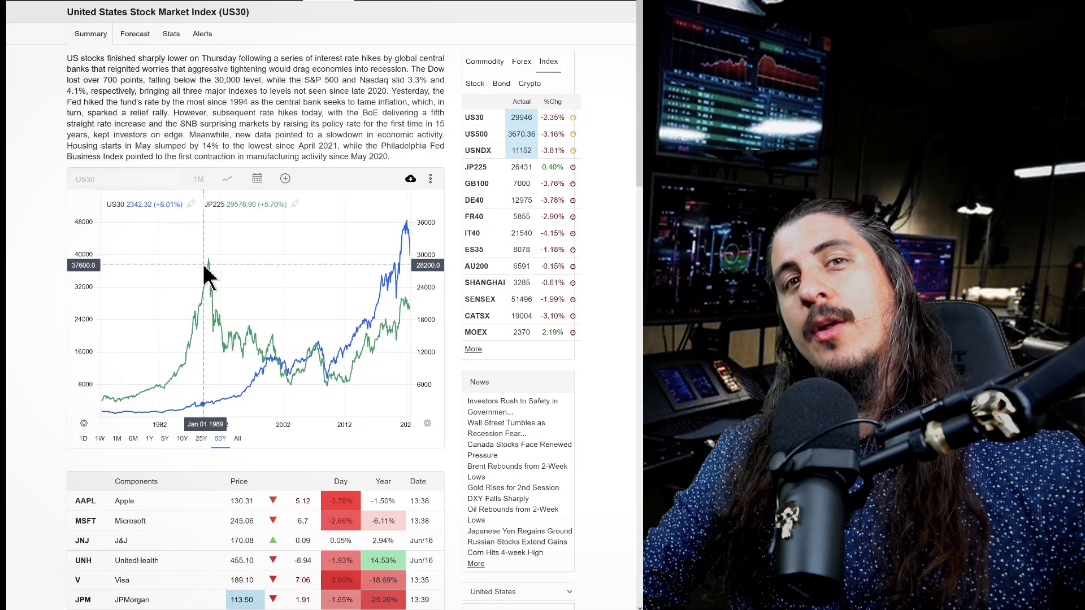
mouse_move(307, 316)
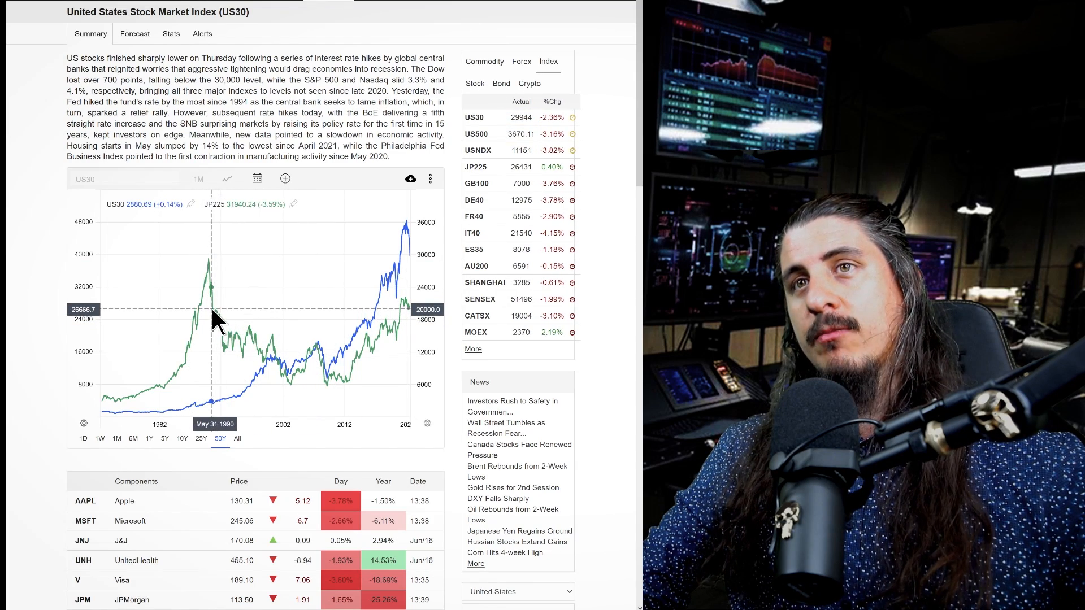
mouse_move(213, 303)
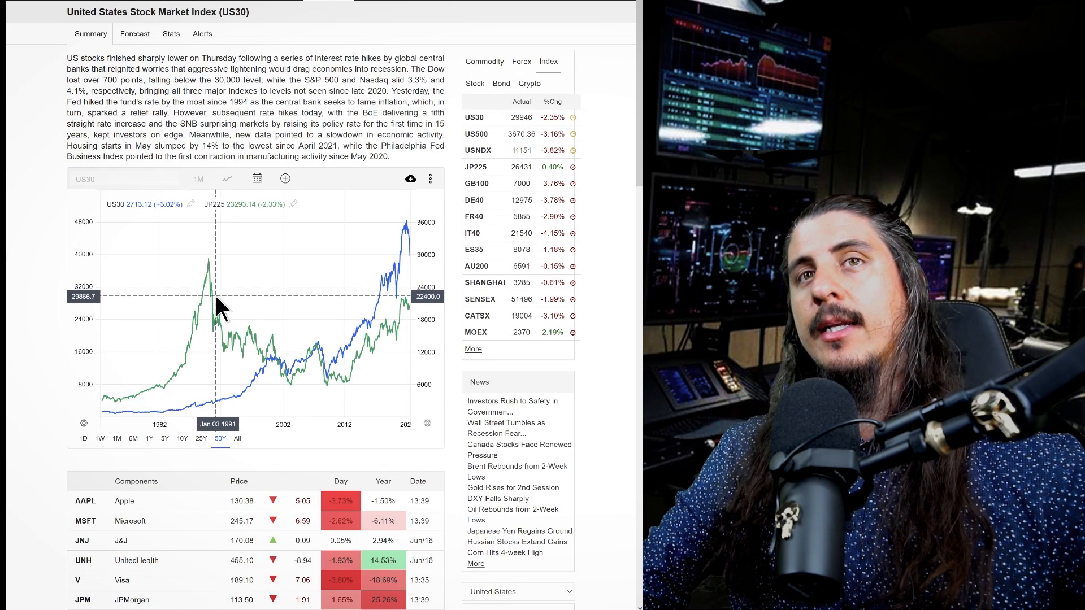
mouse_move(216, 303)
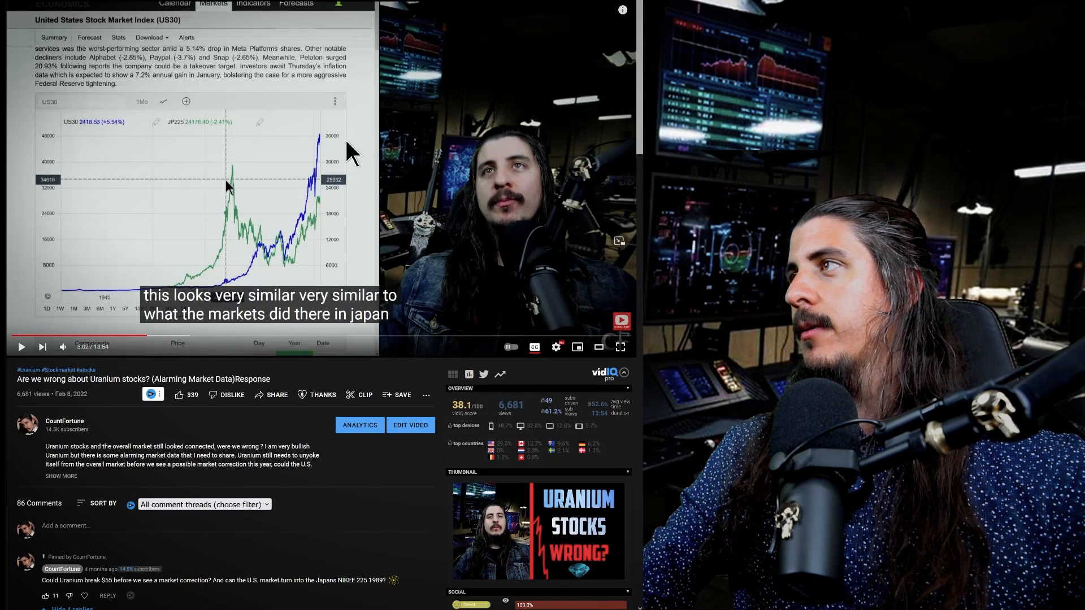
mouse_move(308, 211)
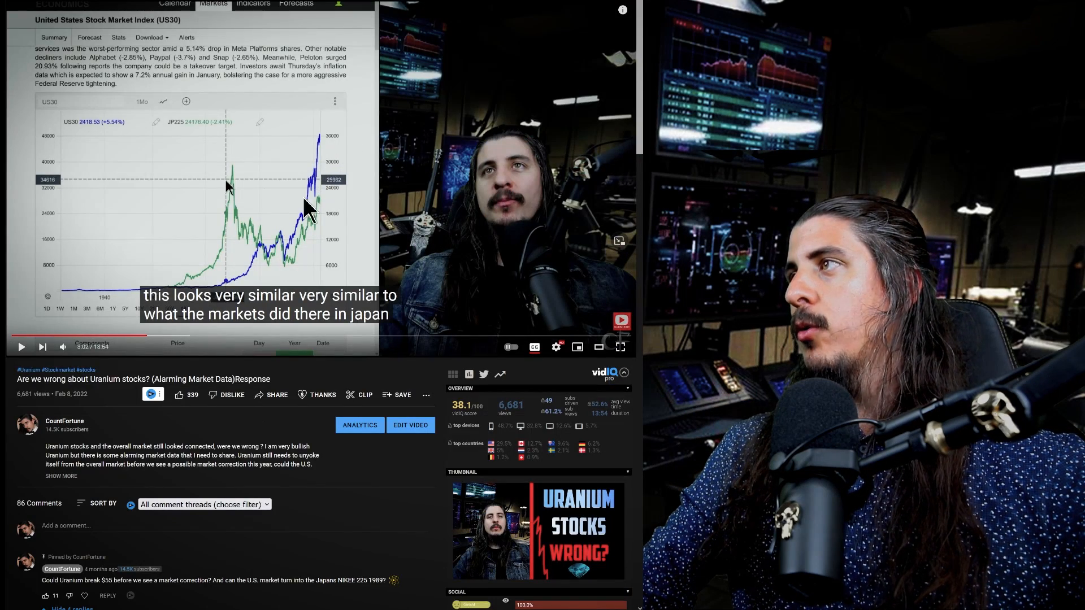
mouse_move(329, 173)
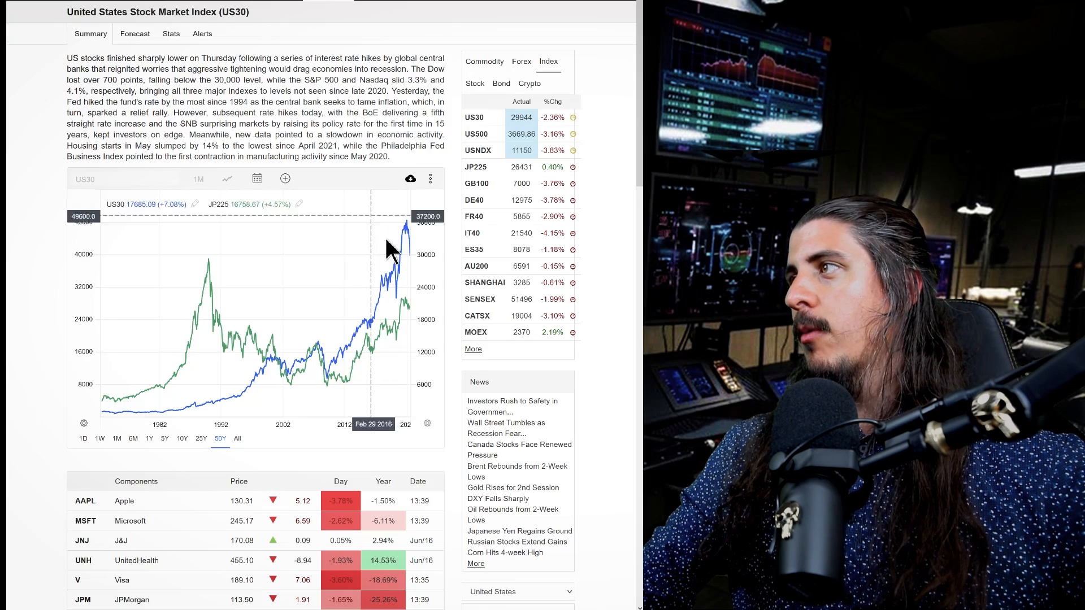
mouse_move(228, 284)
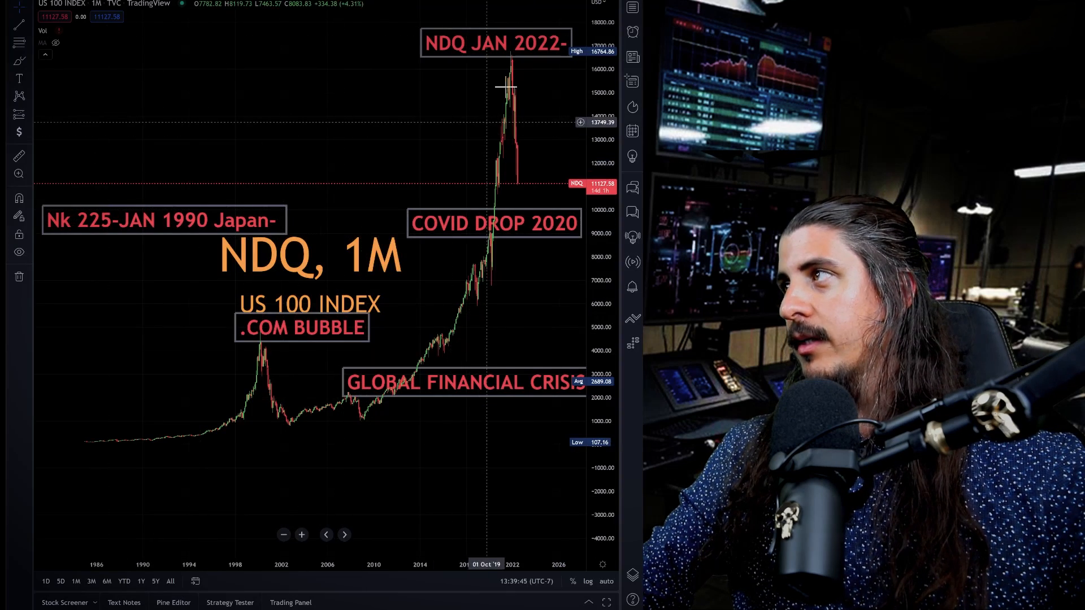
mouse_move(316, 332)
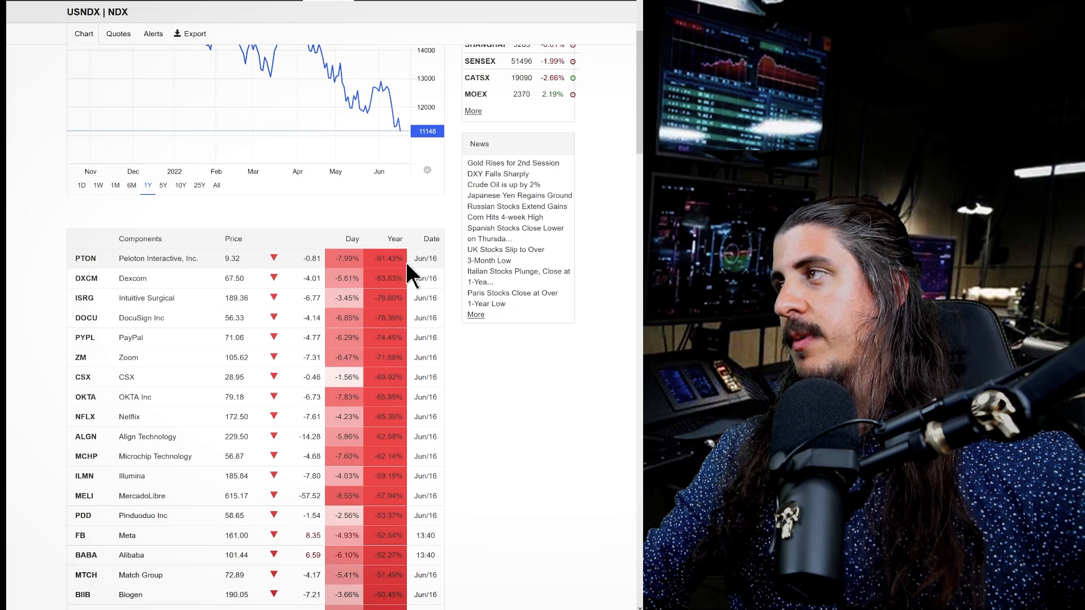
mouse_move(312, 280)
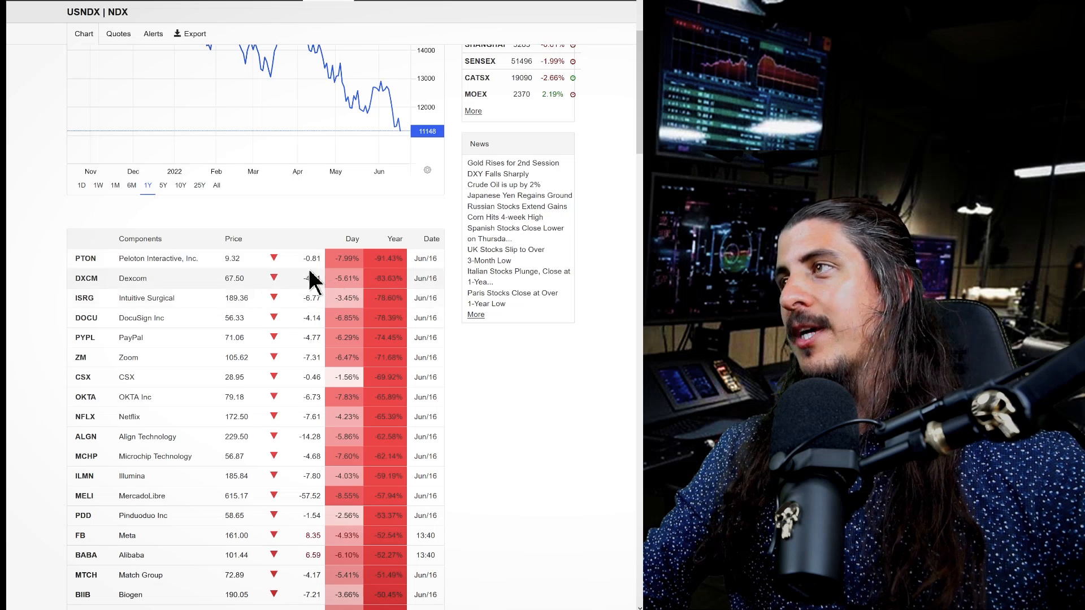
mouse_move(388, 374)
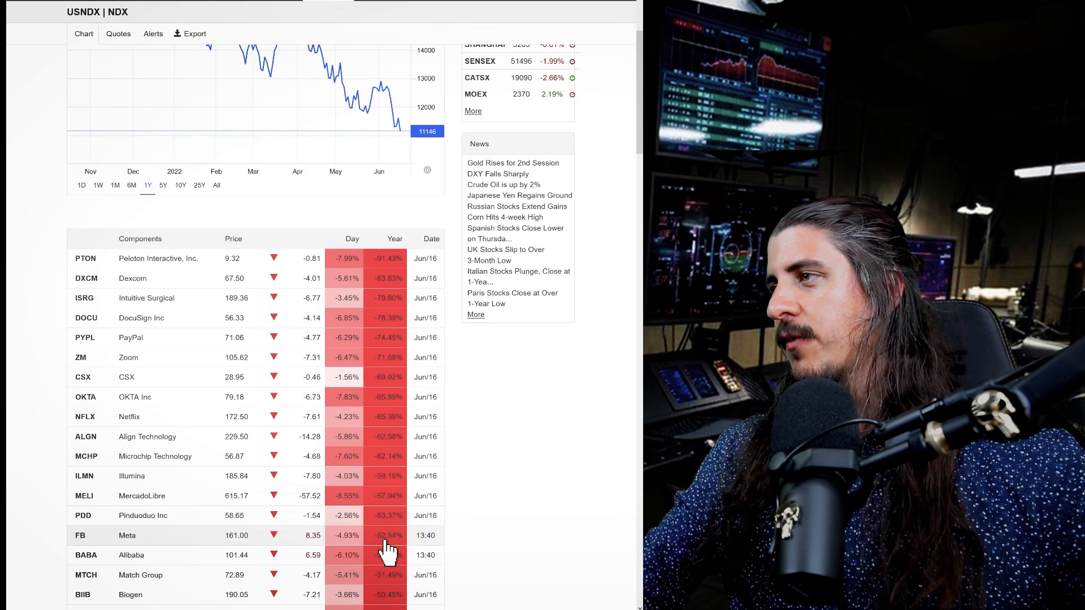
Scroll down to the Nasdaq 100 components table ranked by yearly loss, led by Peloton near -91%.
scroll("down", 3)
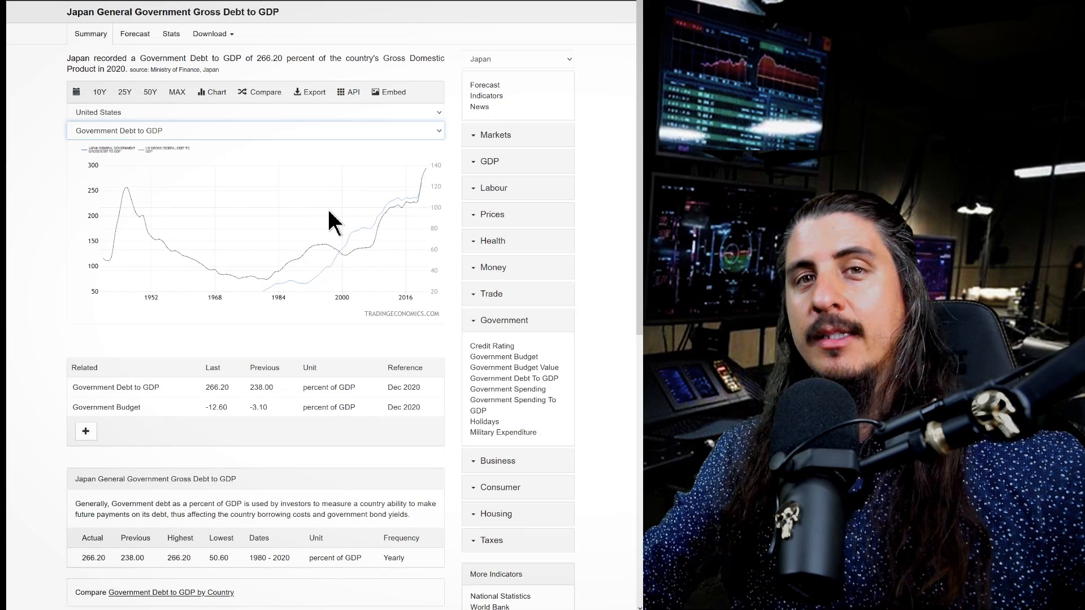
mouse_move(143, 214)
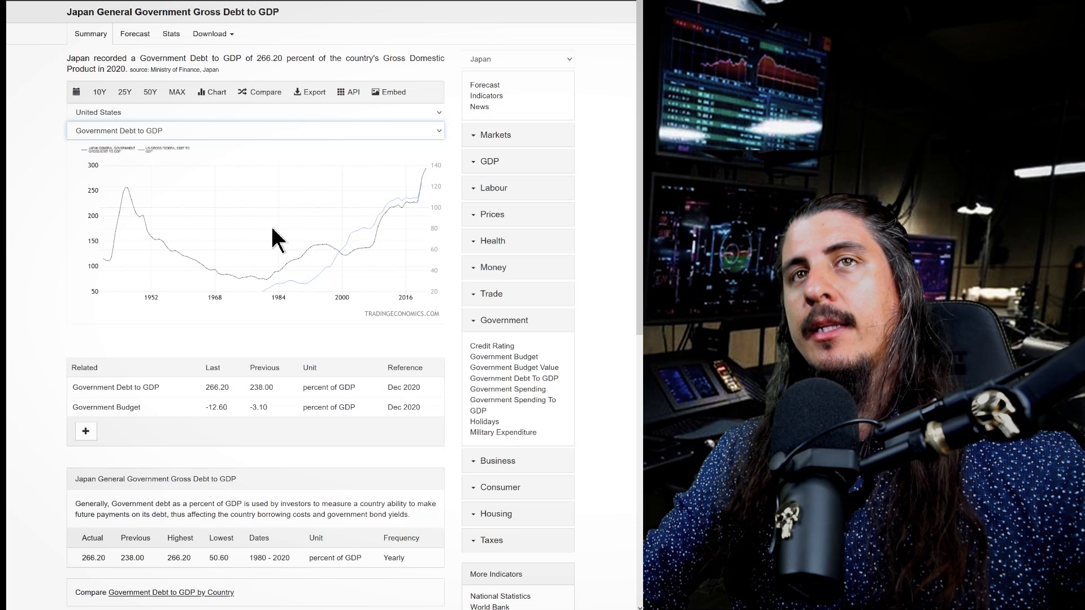
mouse_move(477, 178)
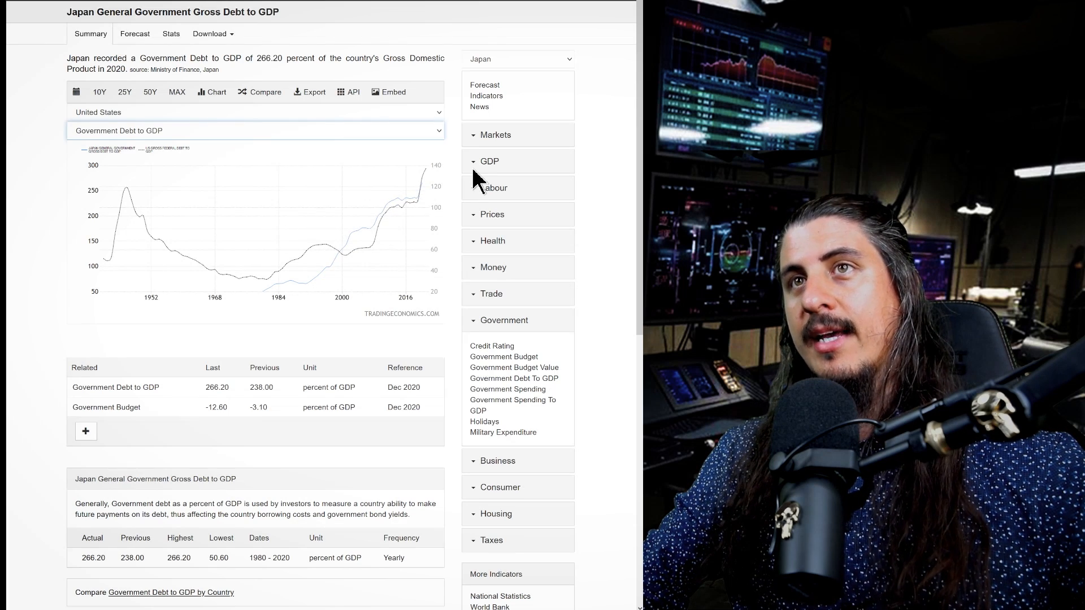
mouse_move(433, 183)
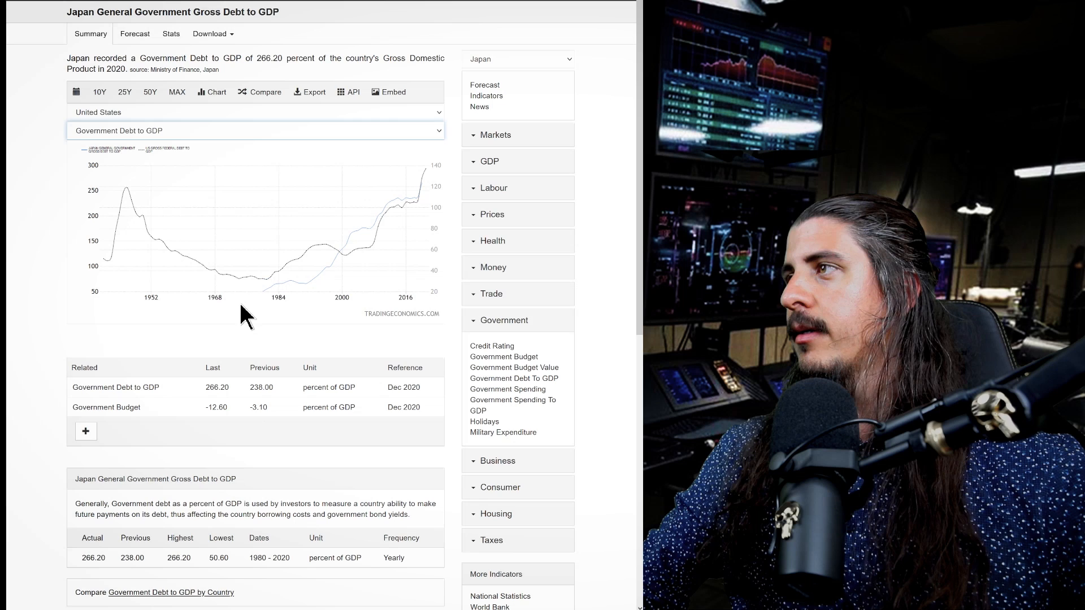
mouse_move(261, 293)
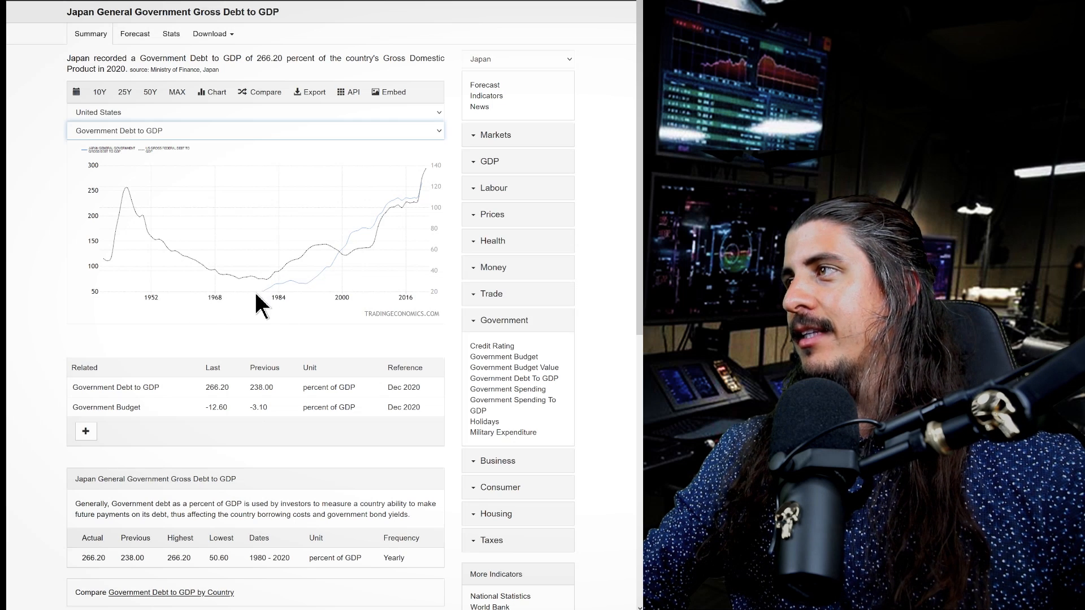
mouse_move(320, 291)
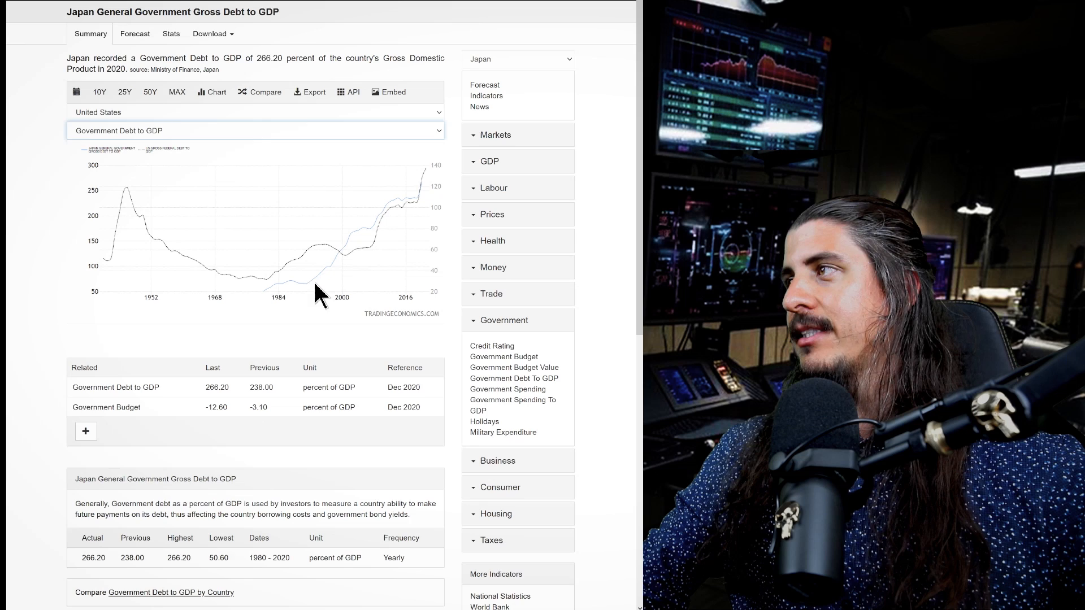
mouse_move(429, 214)
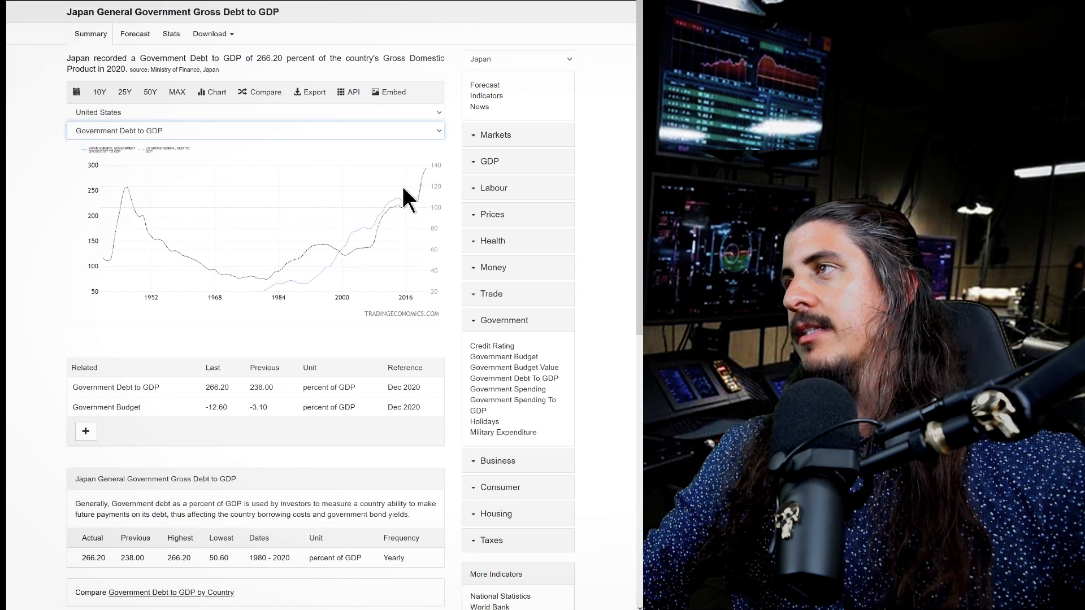
mouse_move(371, 252)
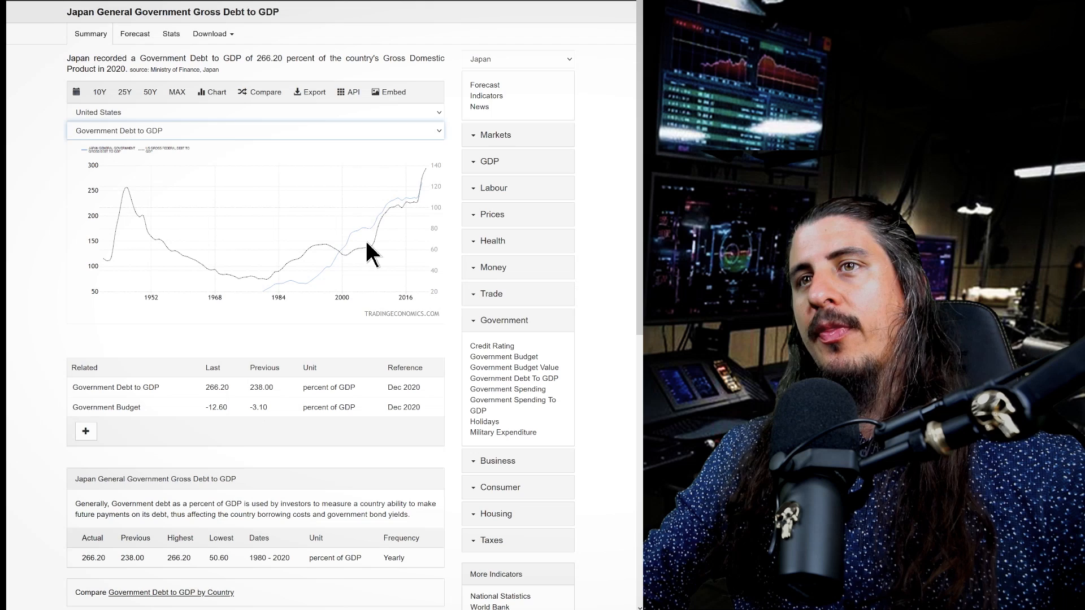
mouse_move(426, 170)
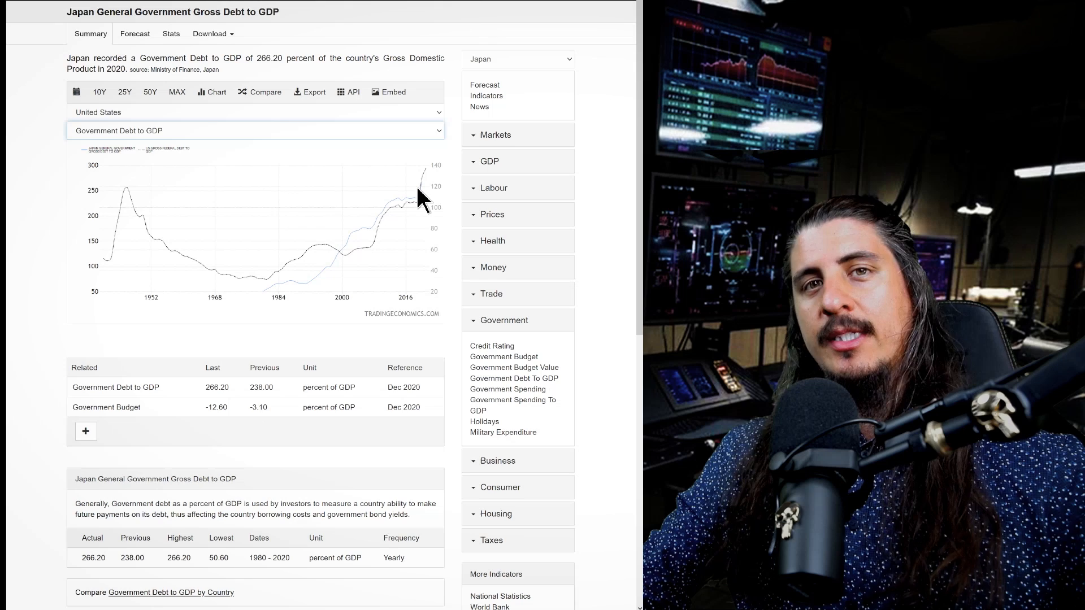
mouse_move(384, 225)
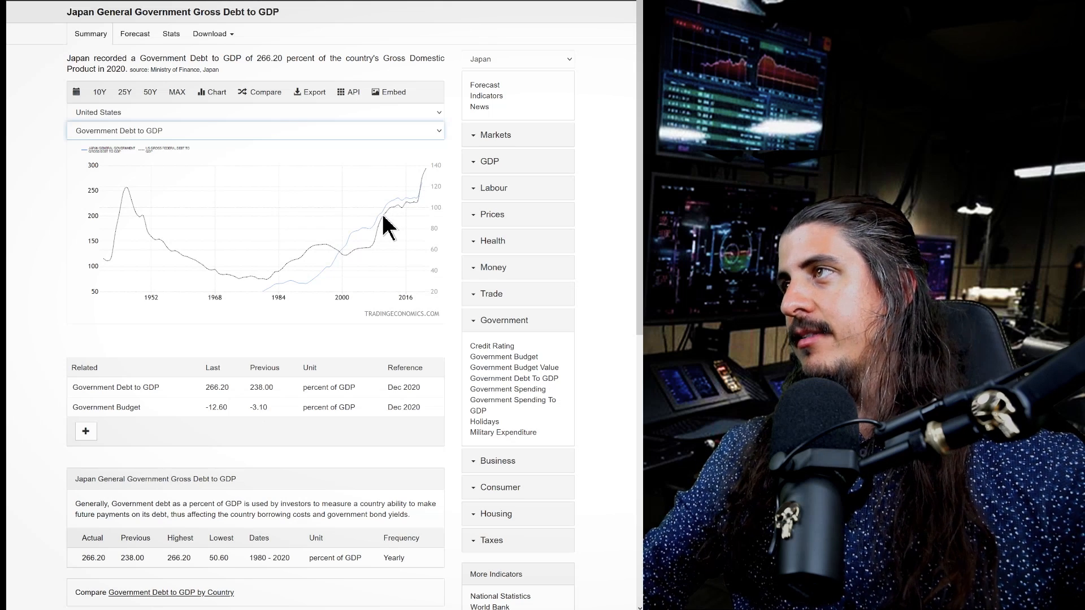
mouse_move(304, 142)
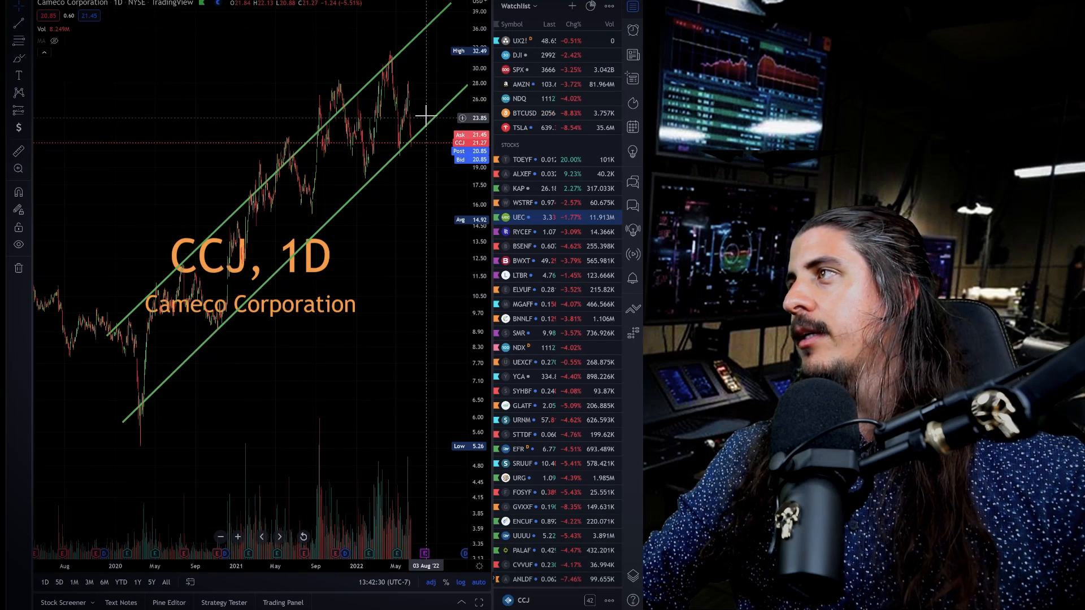
mouse_move(426, 181)
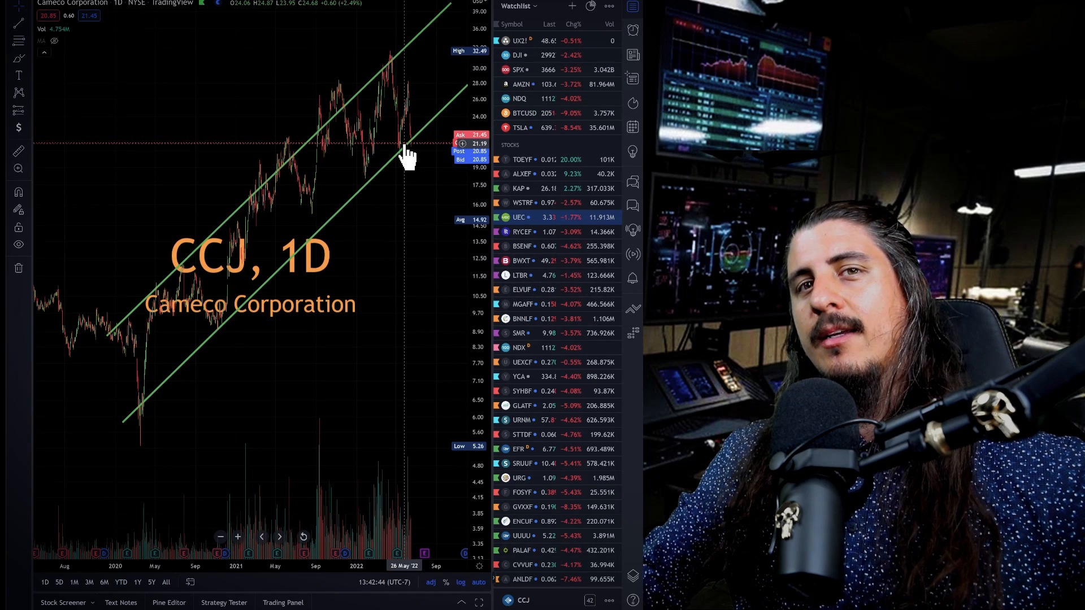
mouse_move(359, 244)
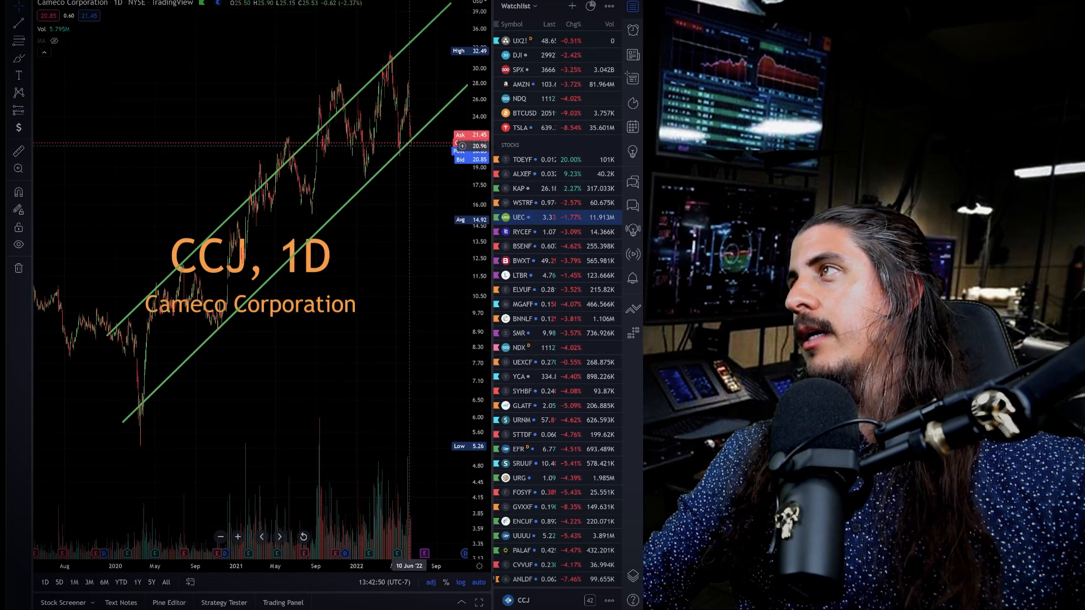
mouse_move(316, 119)
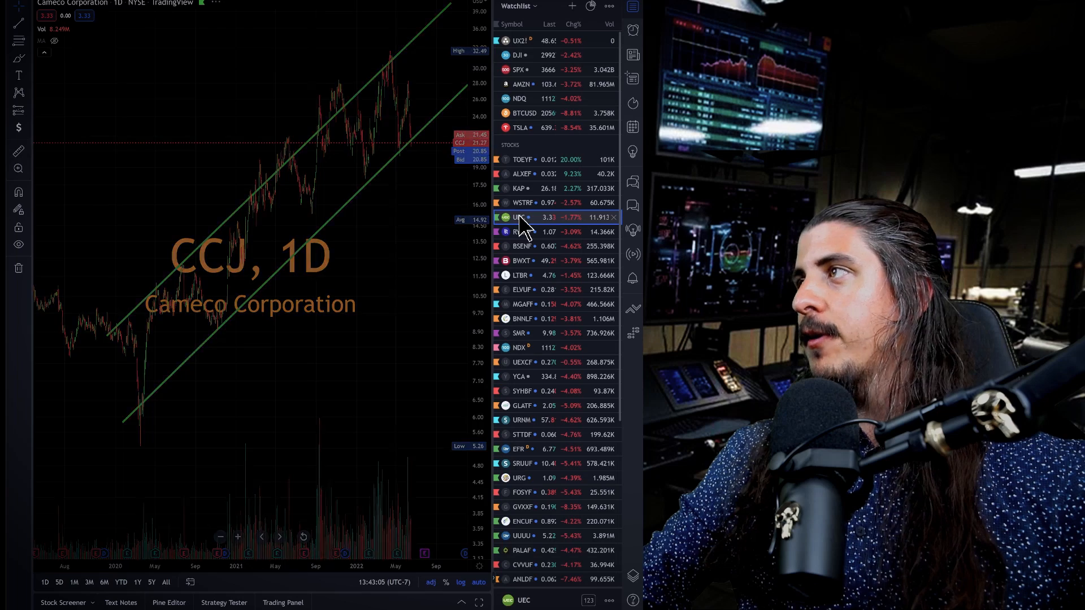
left_click(517, 217)
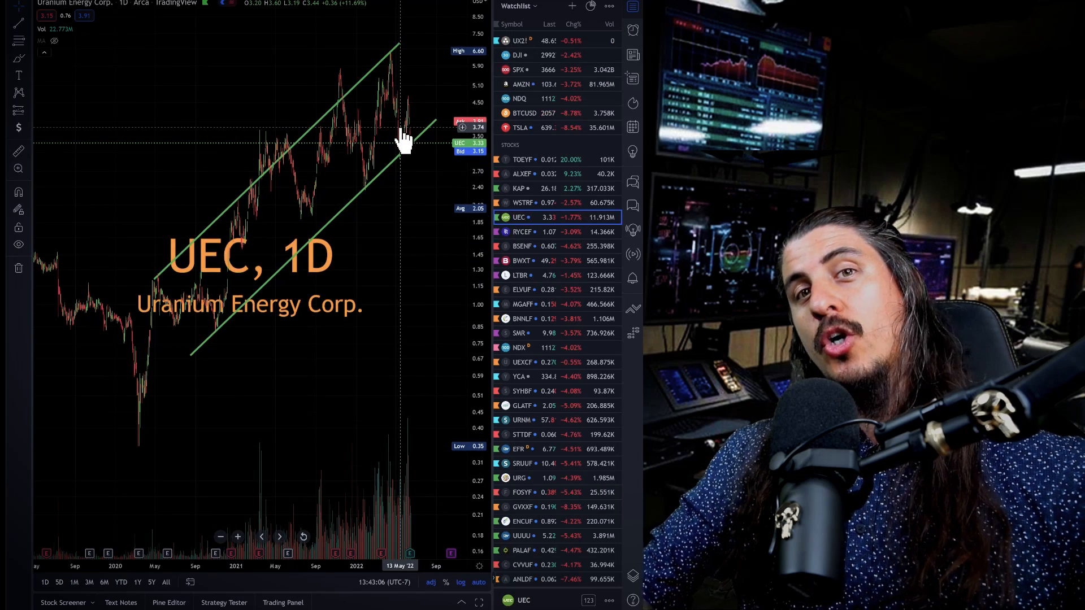
mouse_move(420, 201)
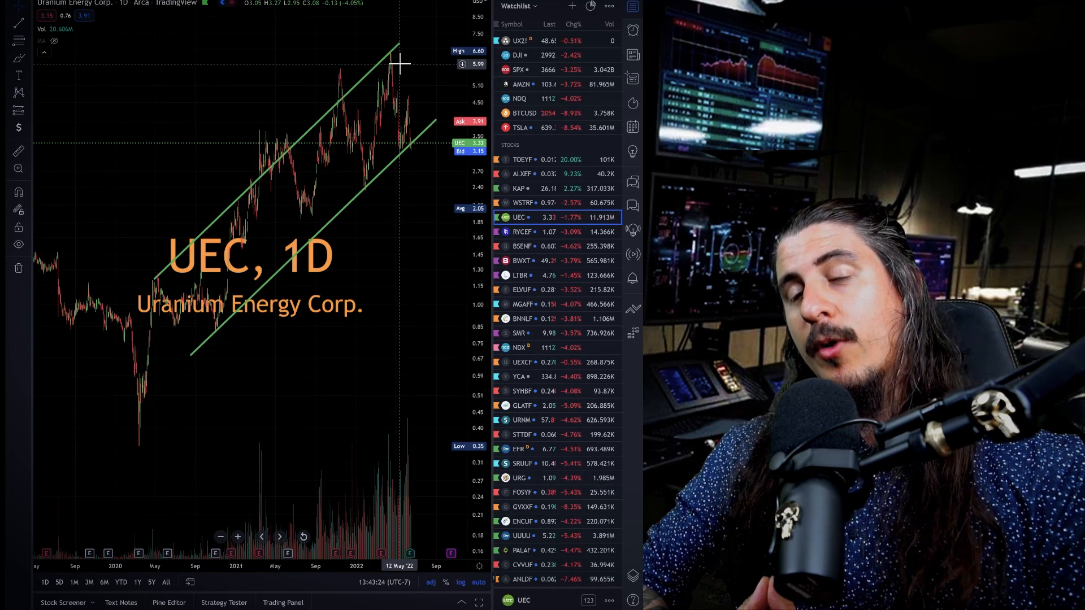
mouse_move(317, 57)
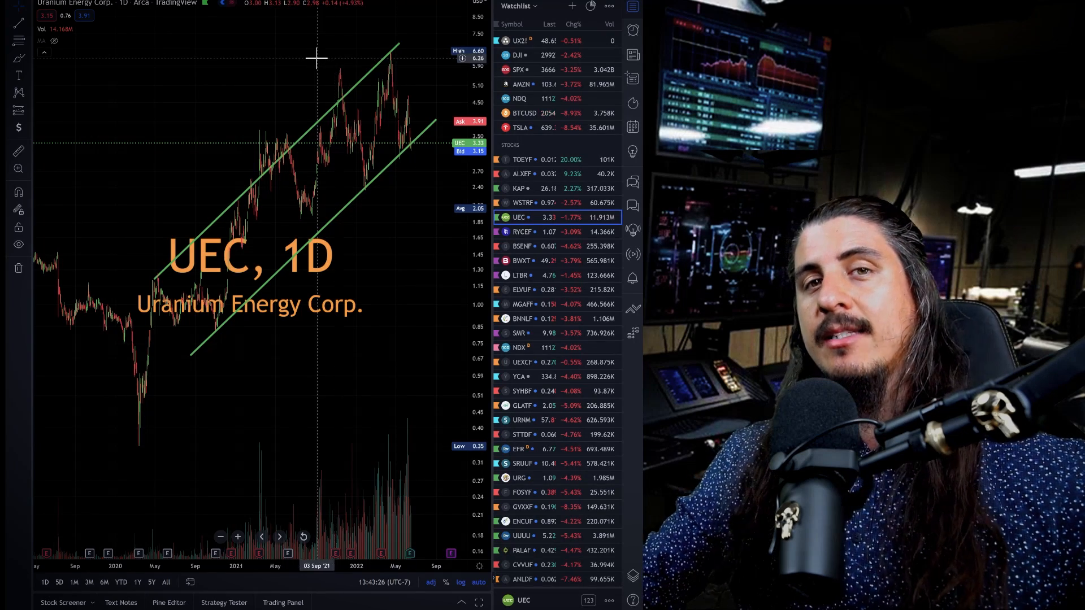
mouse_move(390, 129)
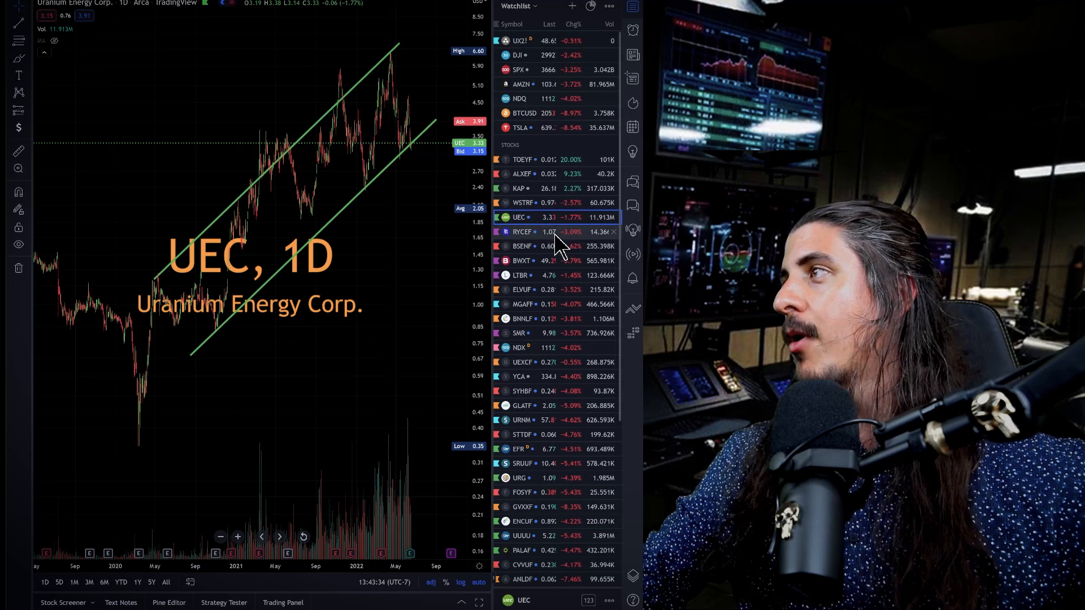
mouse_move(554, 208)
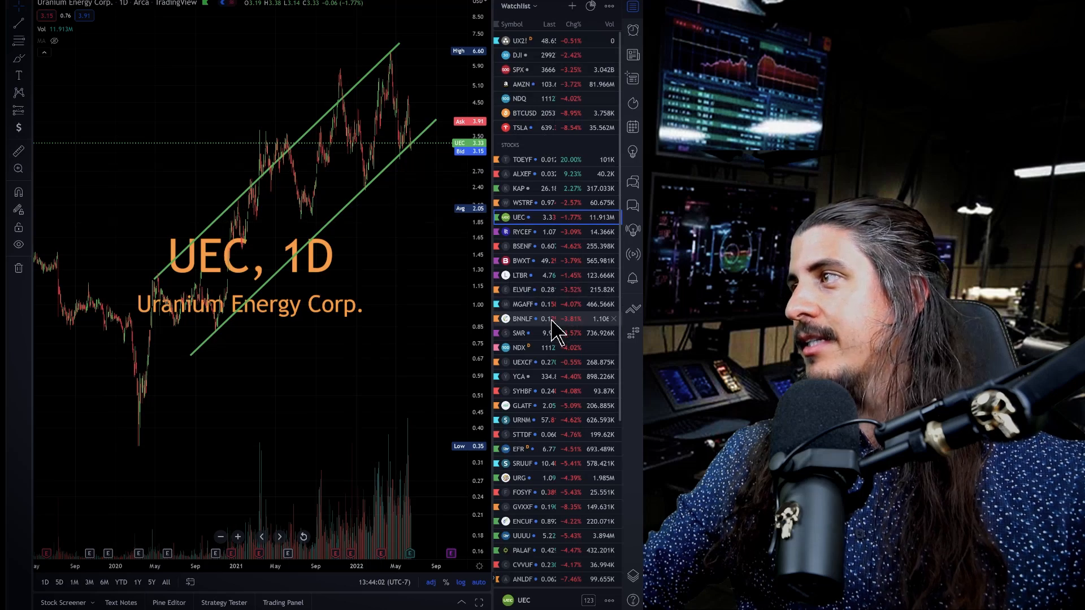
mouse_move(391, 7)
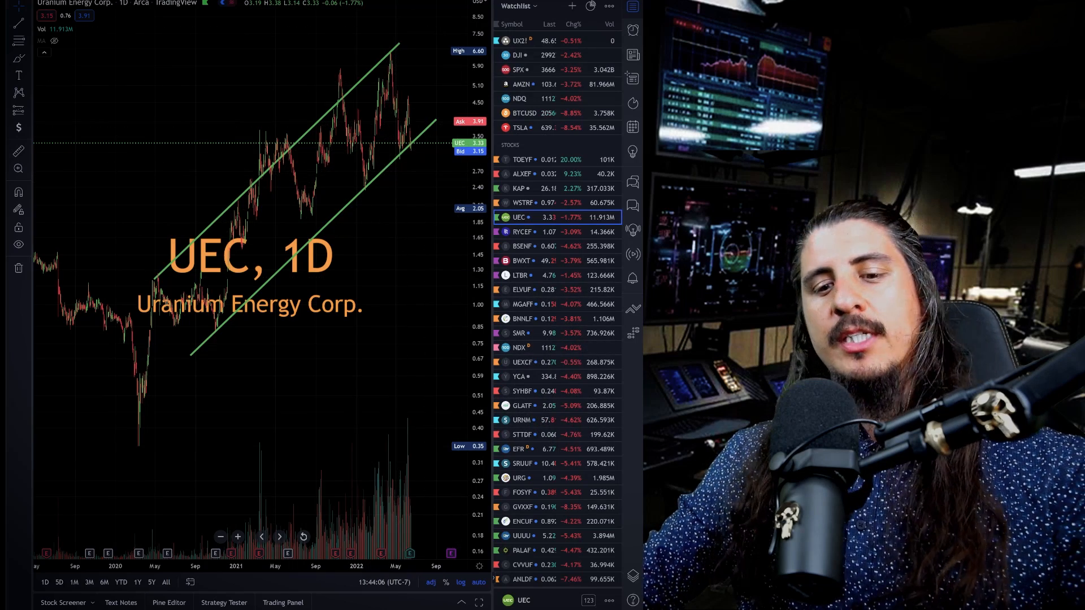
left_click(523, 580)
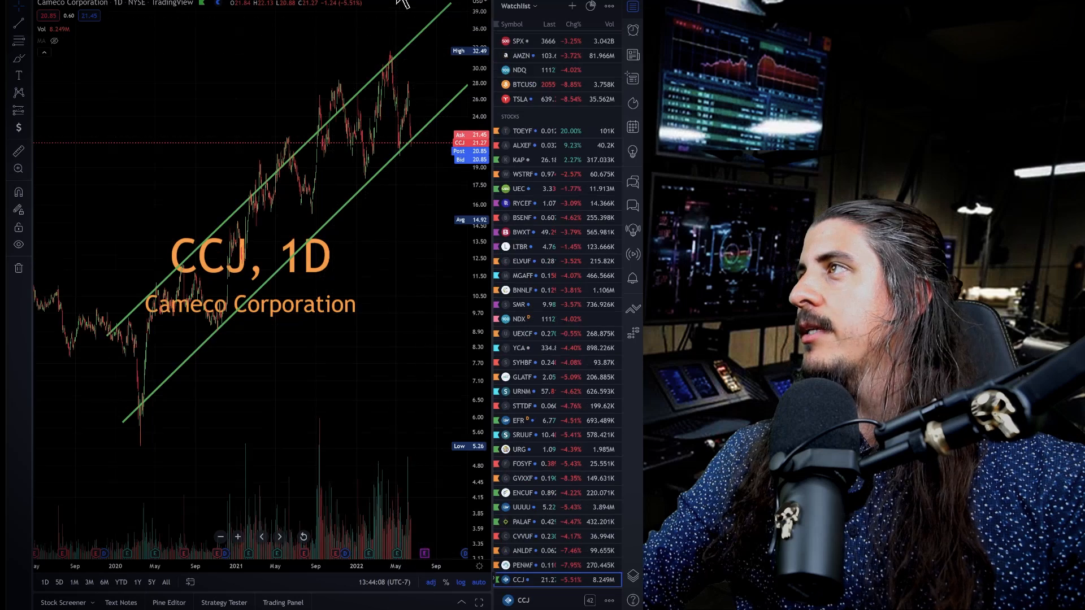
mouse_move(550, 195)
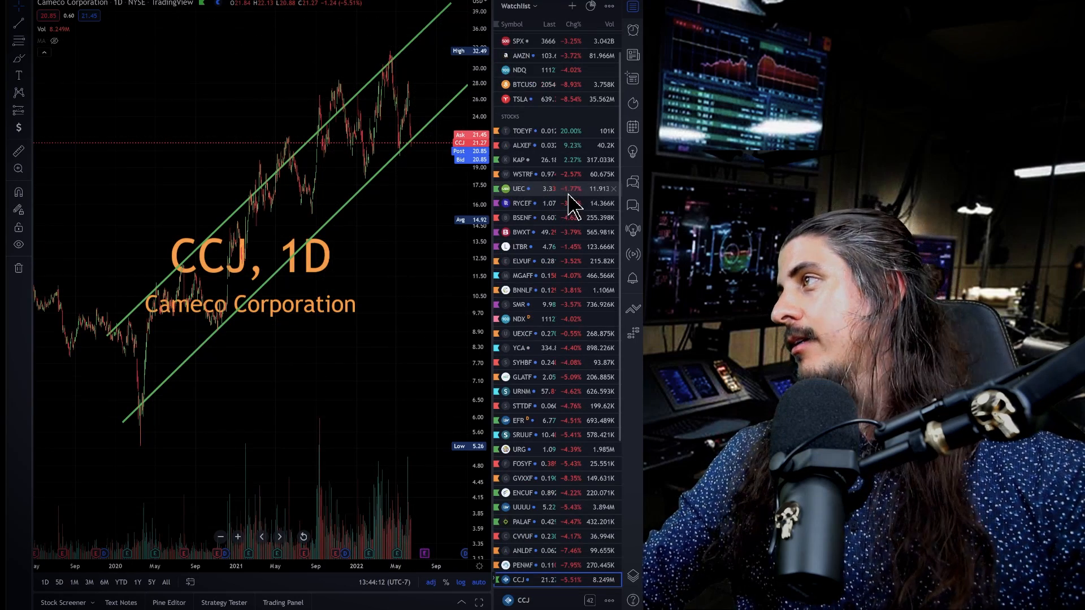
mouse_move(522, 188)
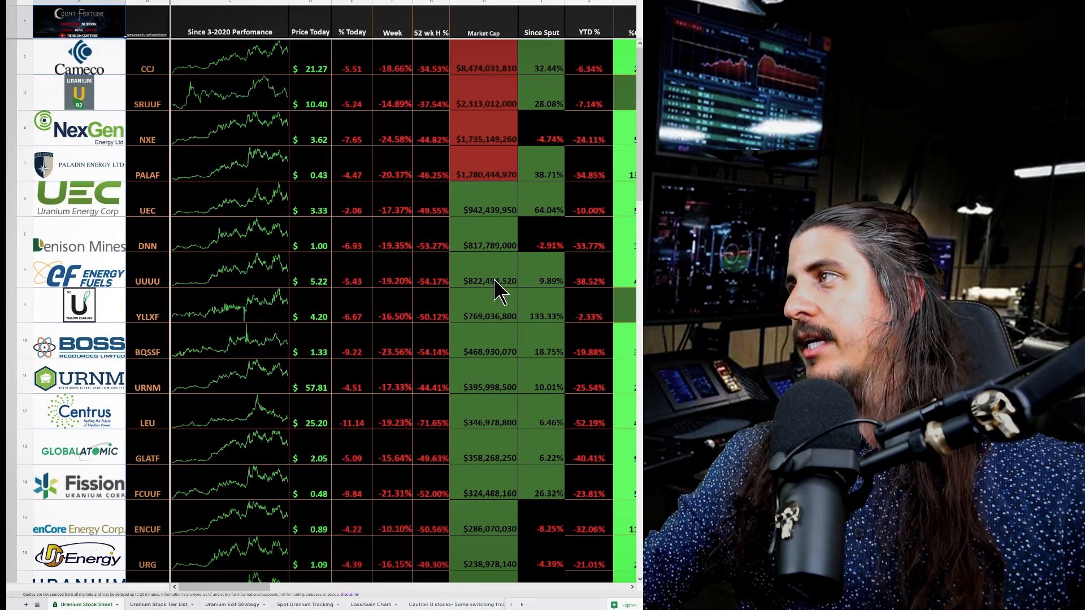
mouse_move(509, 252)
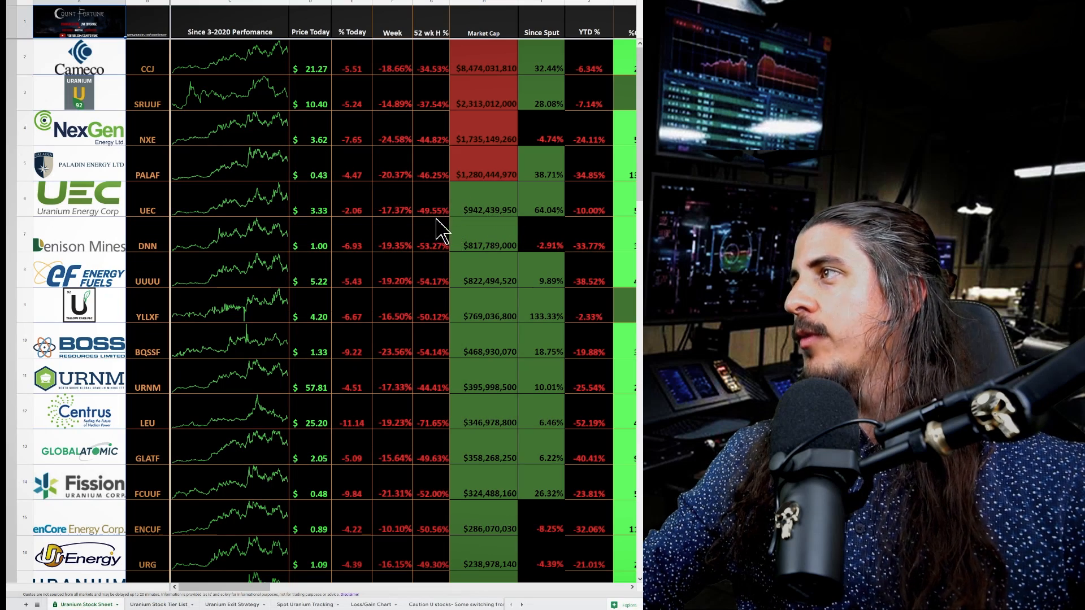
mouse_move(443, 287)
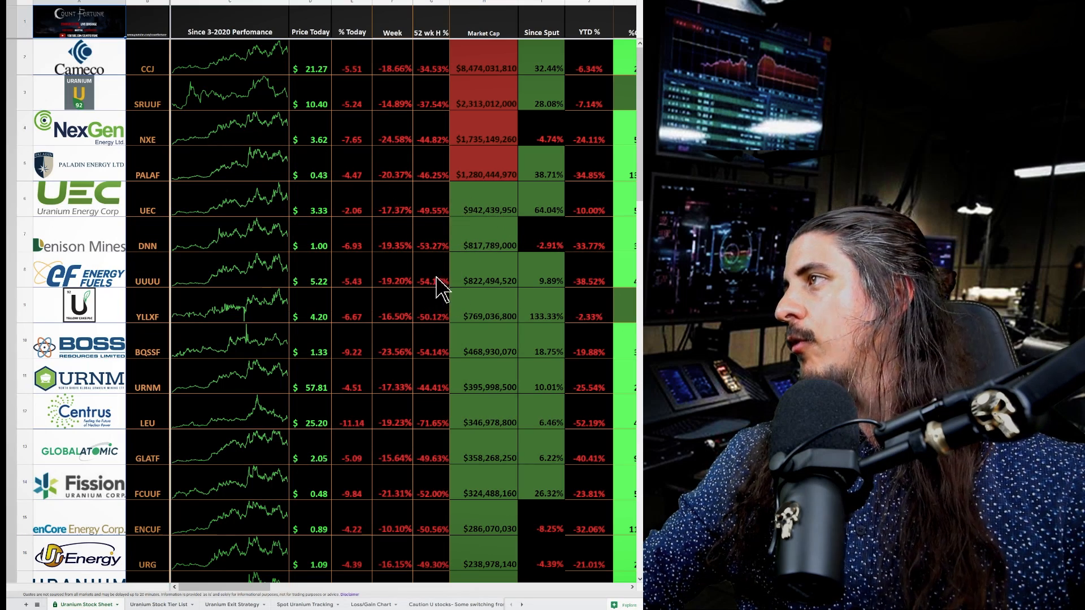
mouse_move(407, 100)
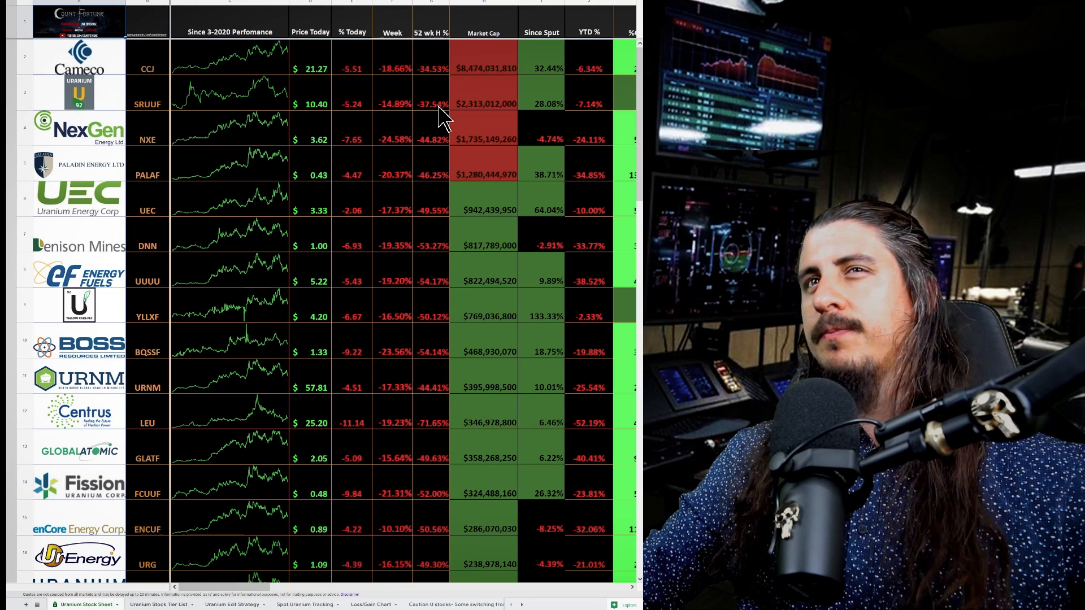
mouse_move(460, 218)
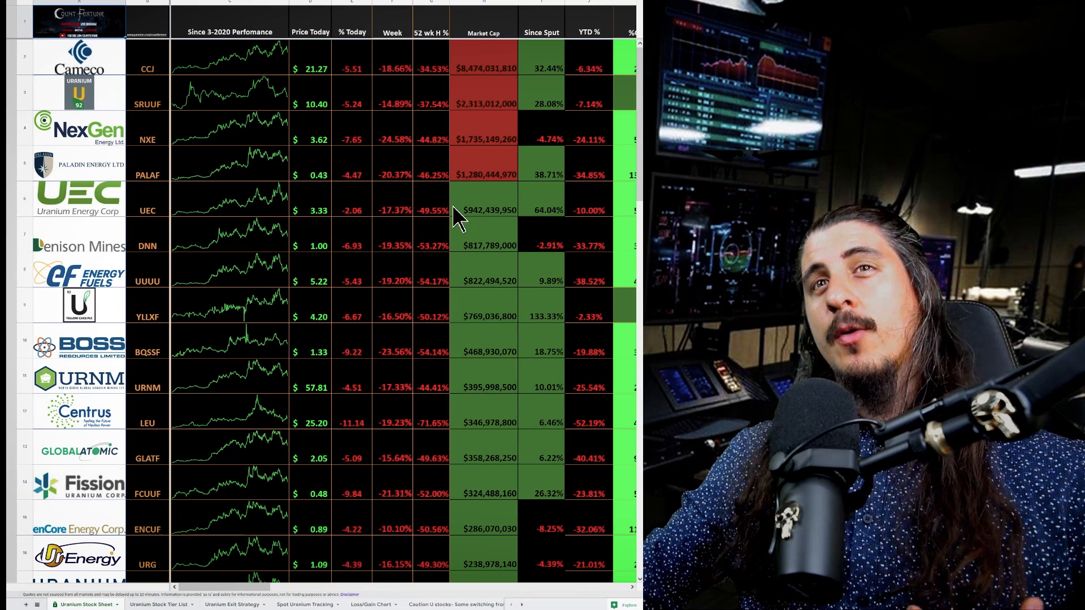
mouse_move(287, 98)
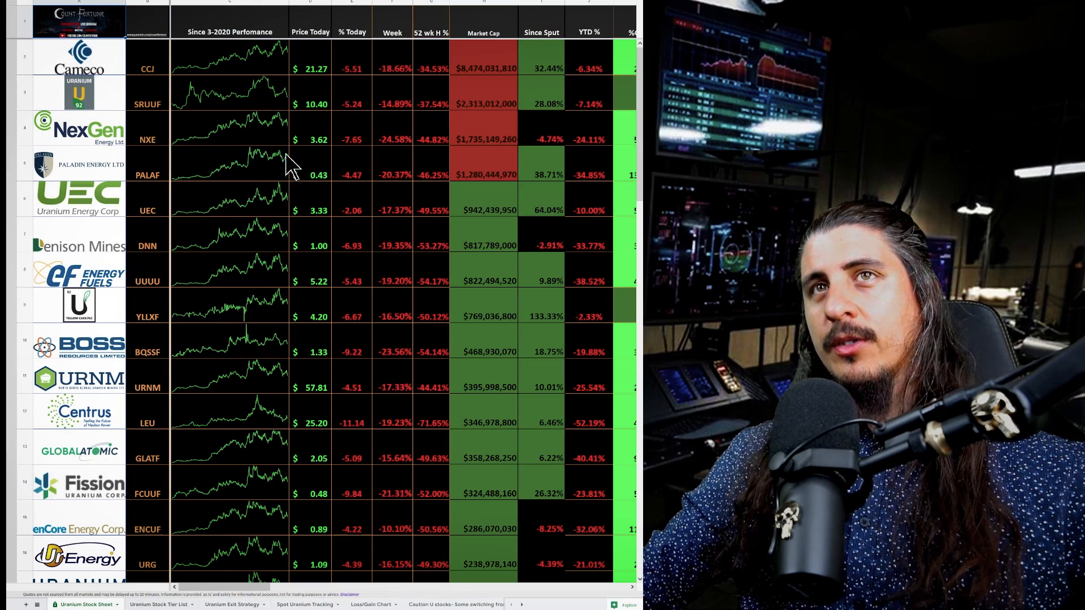
scroll("down", 3)
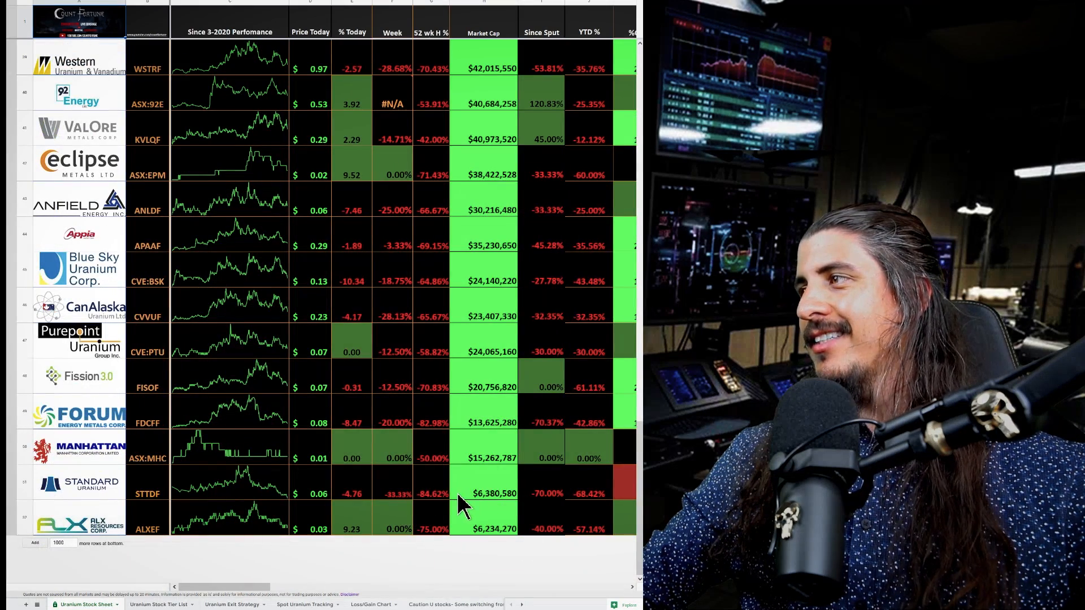
mouse_move(415, 474)
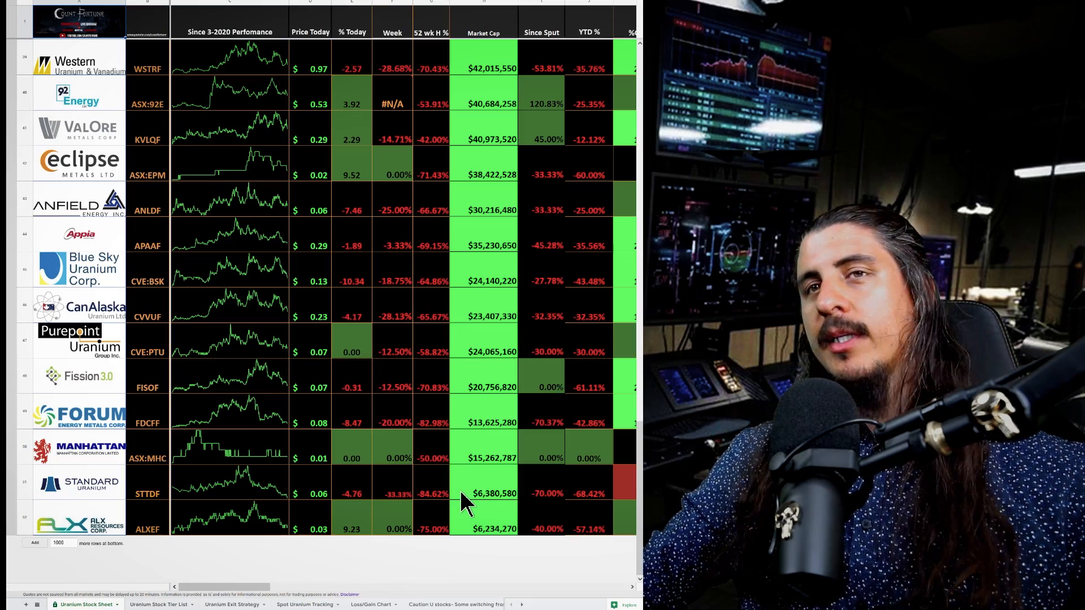
scroll("up", 3)
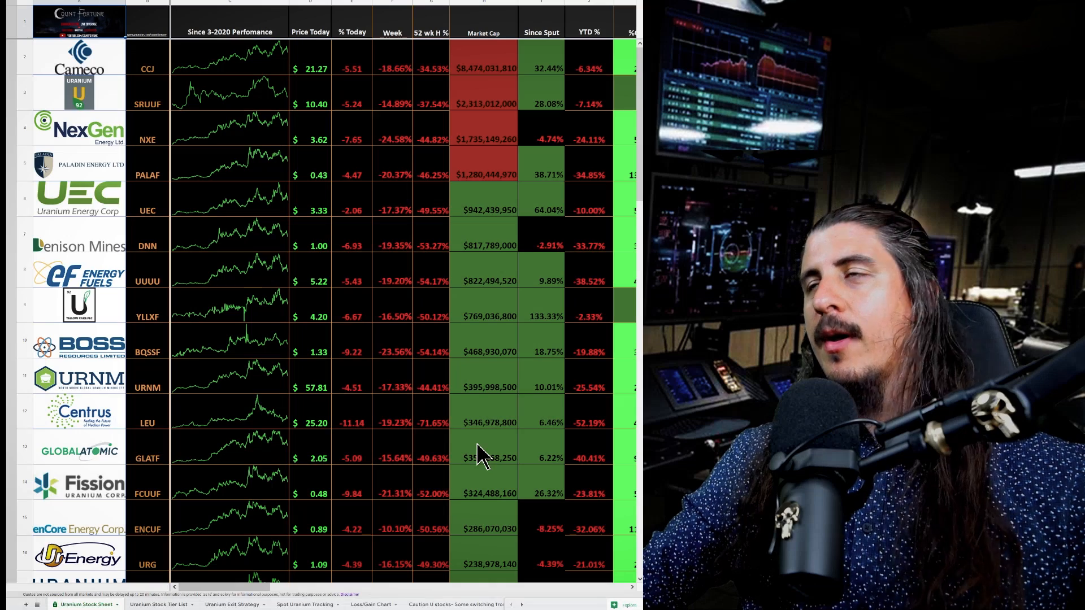
mouse_move(477, 128)
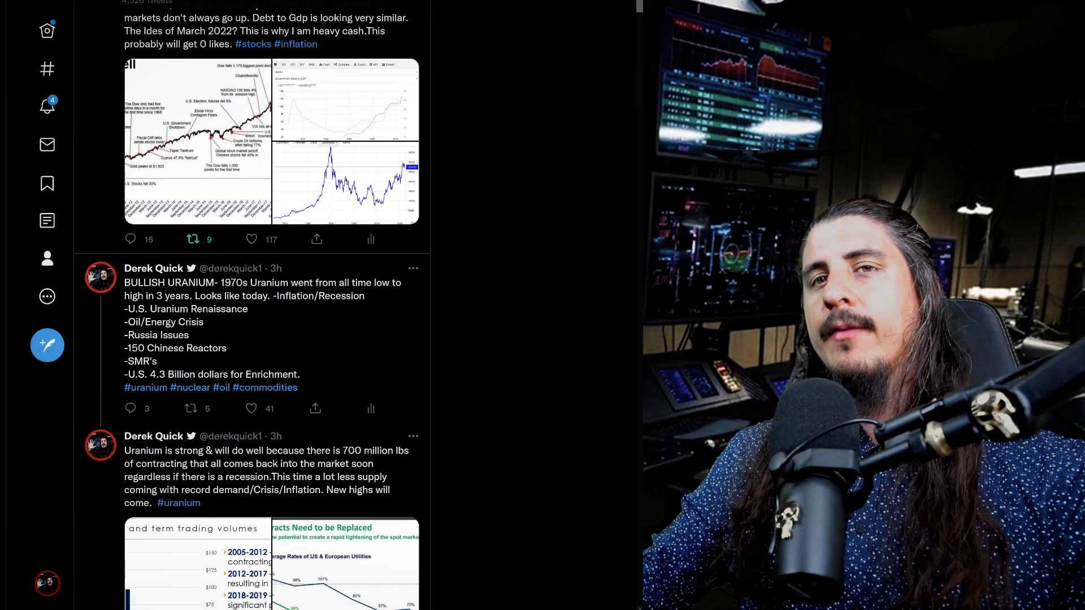
mouse_move(363, 342)
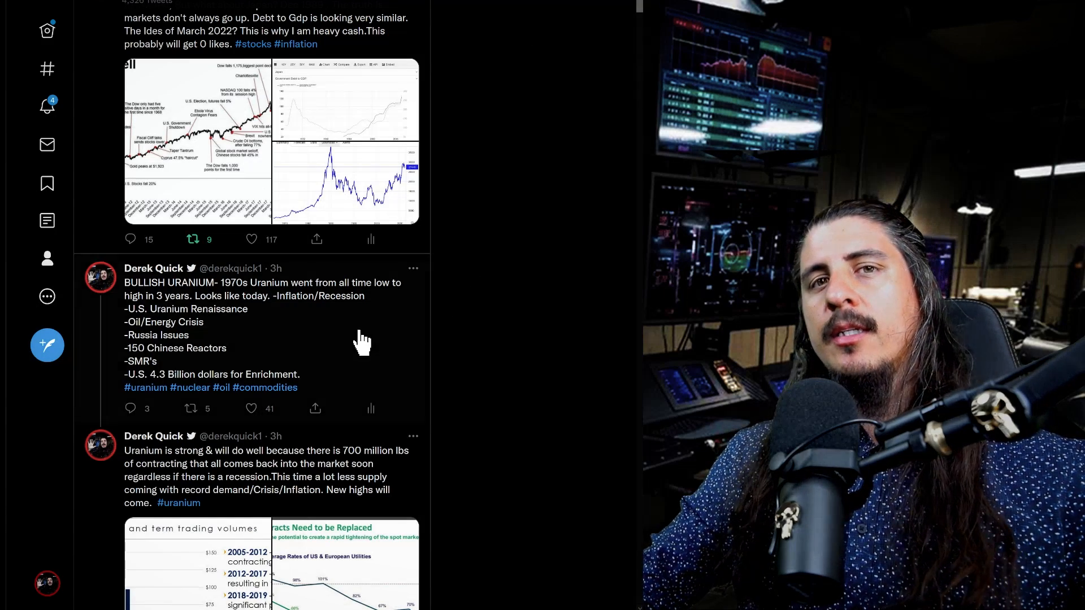
mouse_move(332, 349)
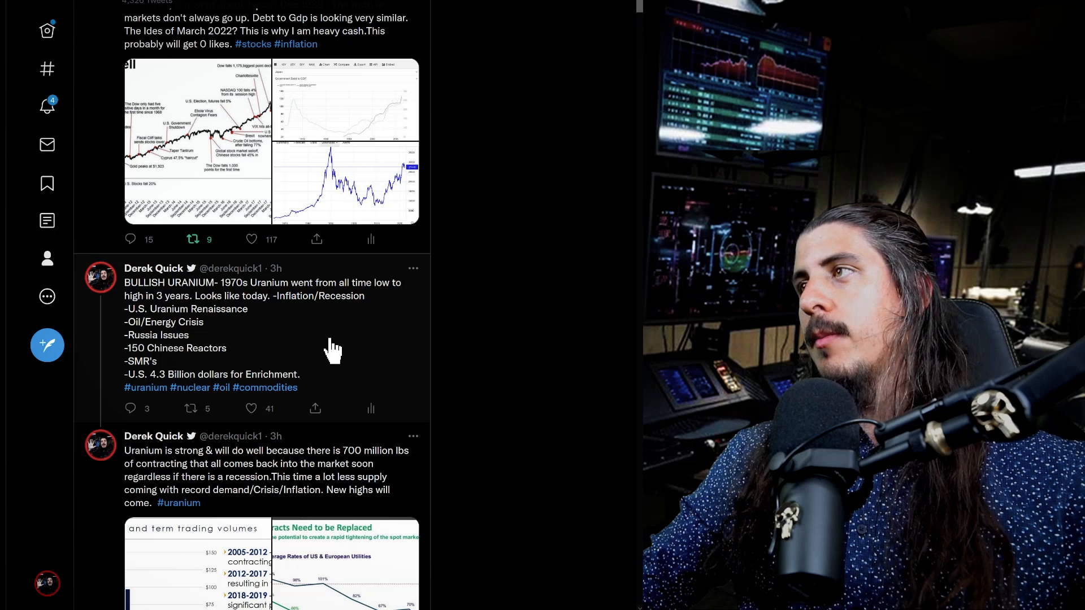
mouse_move(215, 332)
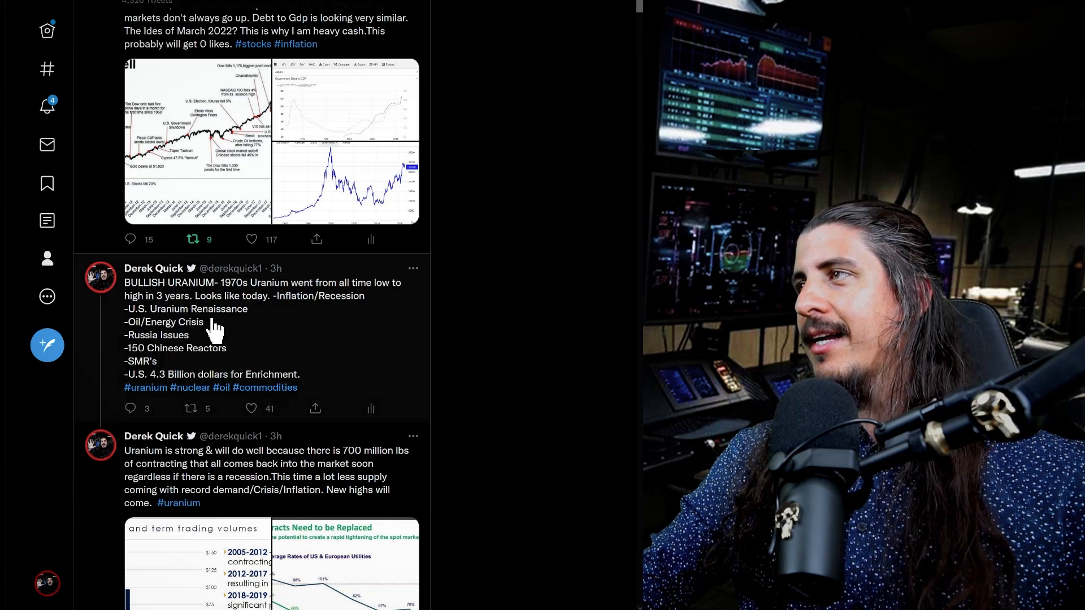
mouse_move(238, 307)
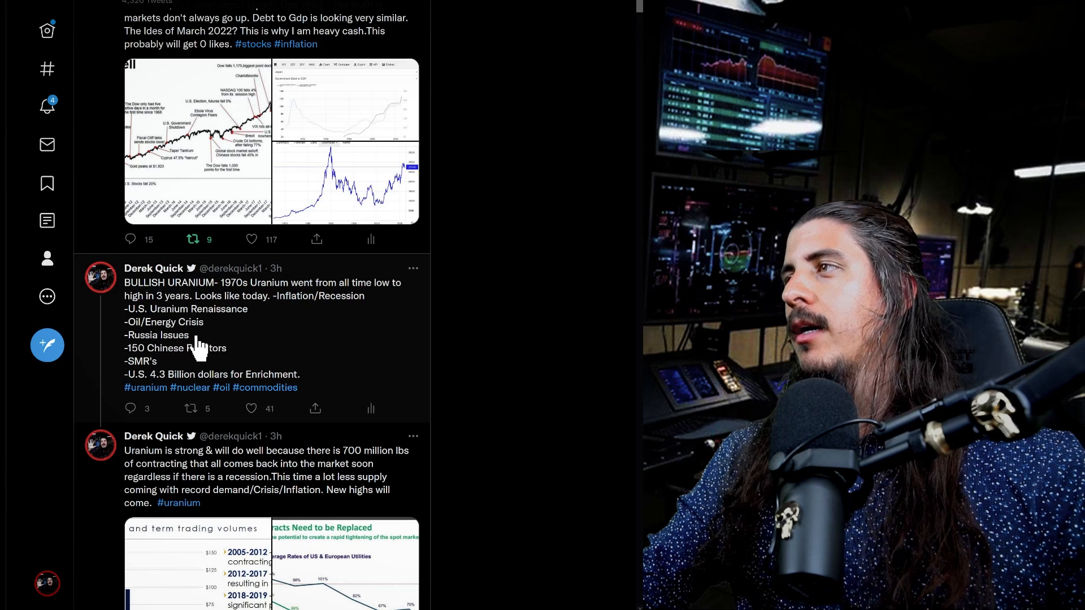
mouse_move(229, 359)
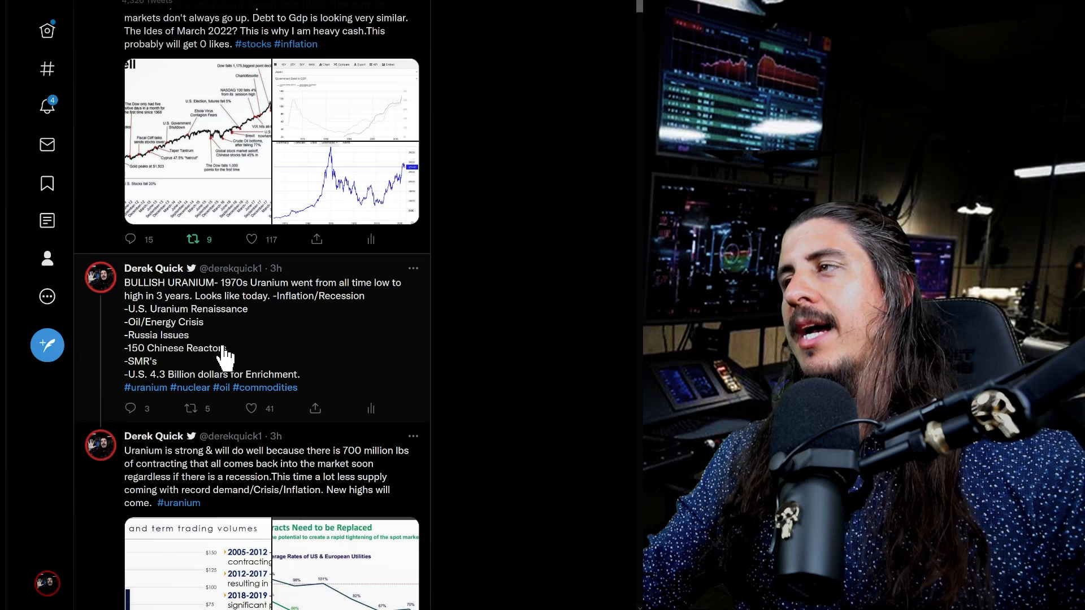
scroll("down", 3)
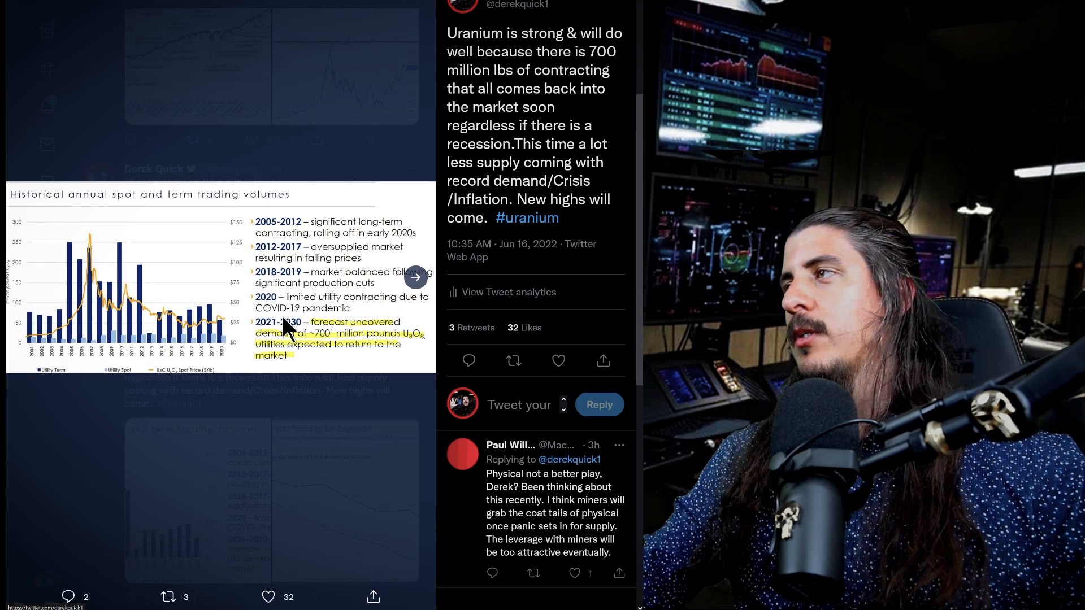
mouse_move(394, 366)
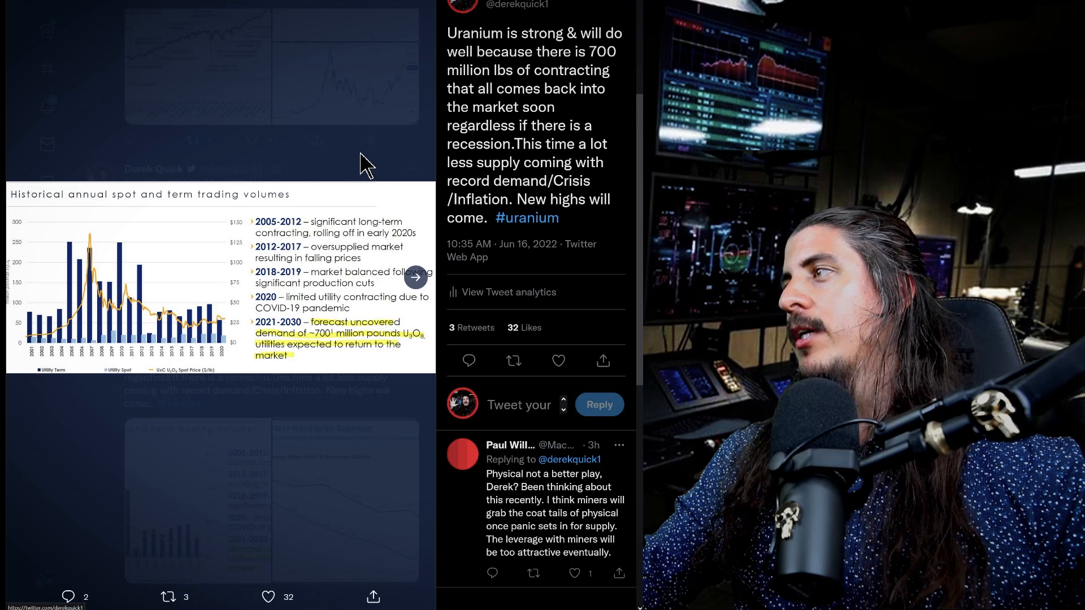
mouse_move(343, 144)
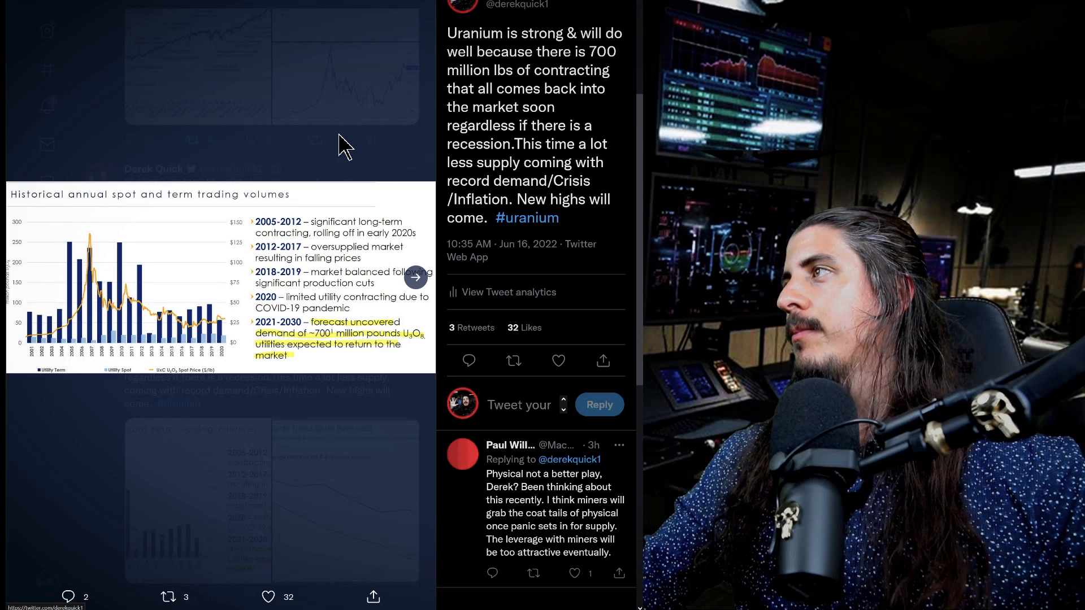
mouse_move(155, 326)
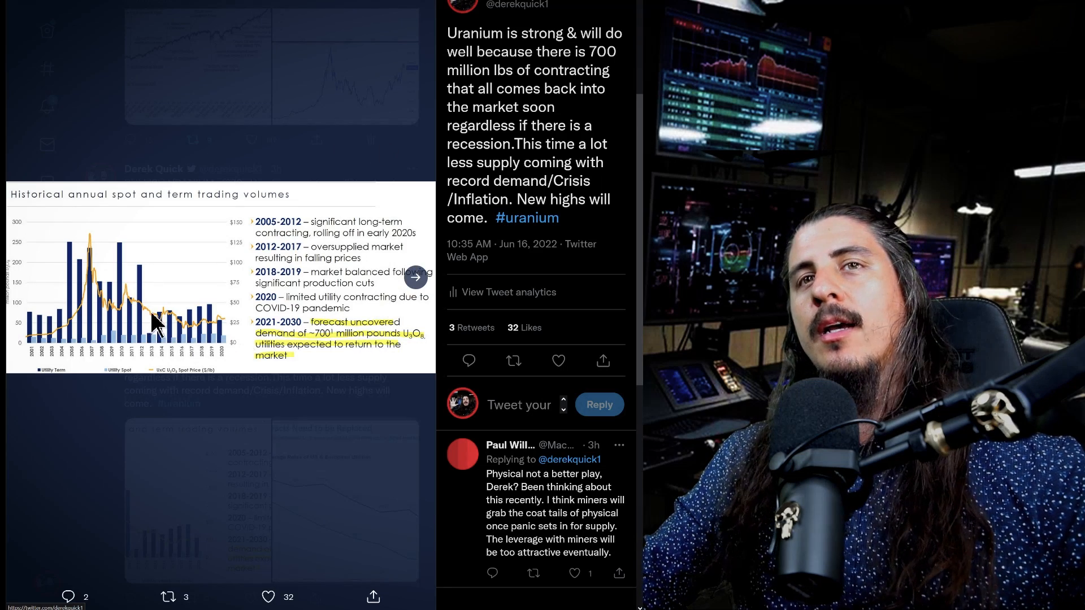
mouse_move(79, 297)
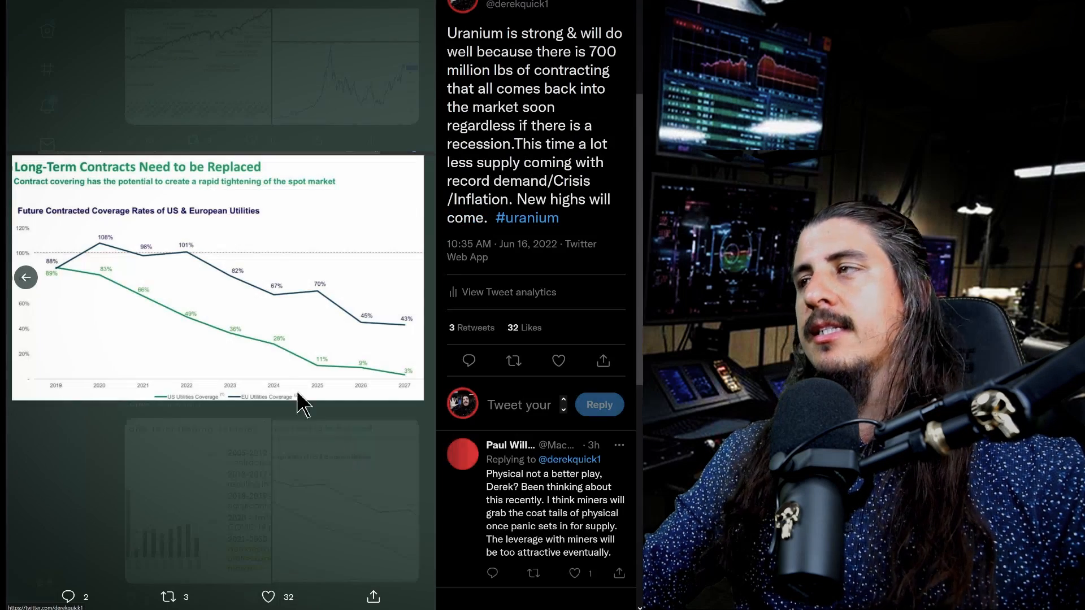
mouse_move(228, 339)
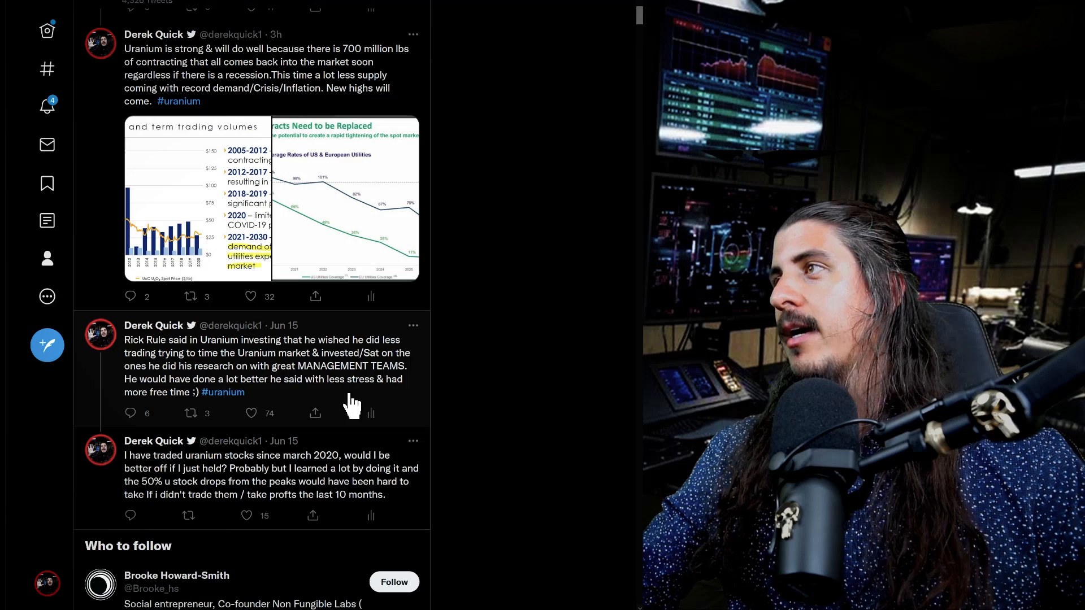
mouse_move(322, 381)
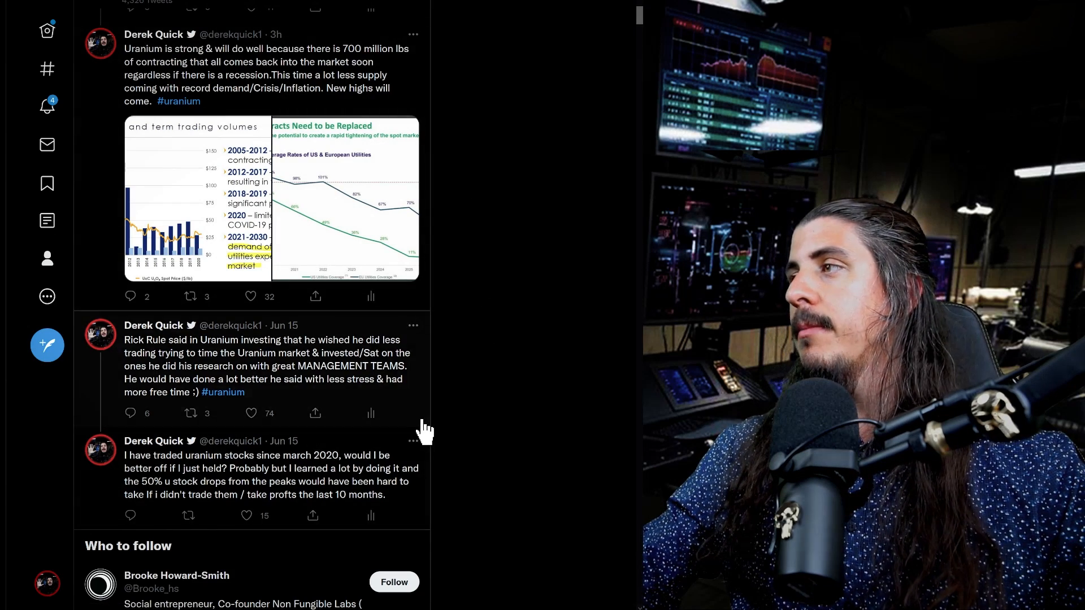
scroll("down", 3)
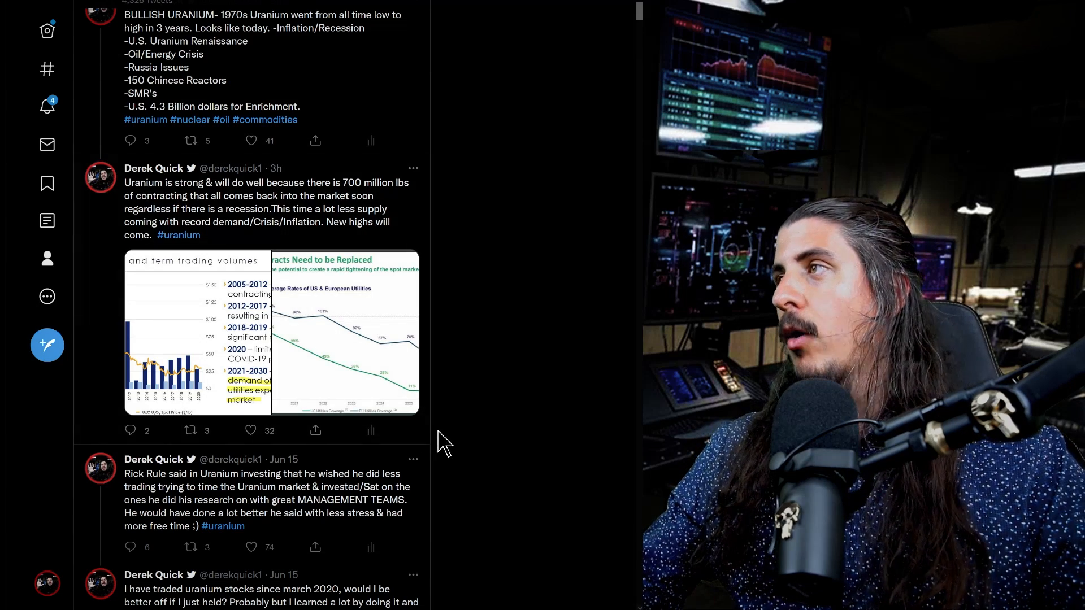
scroll("down", 3)
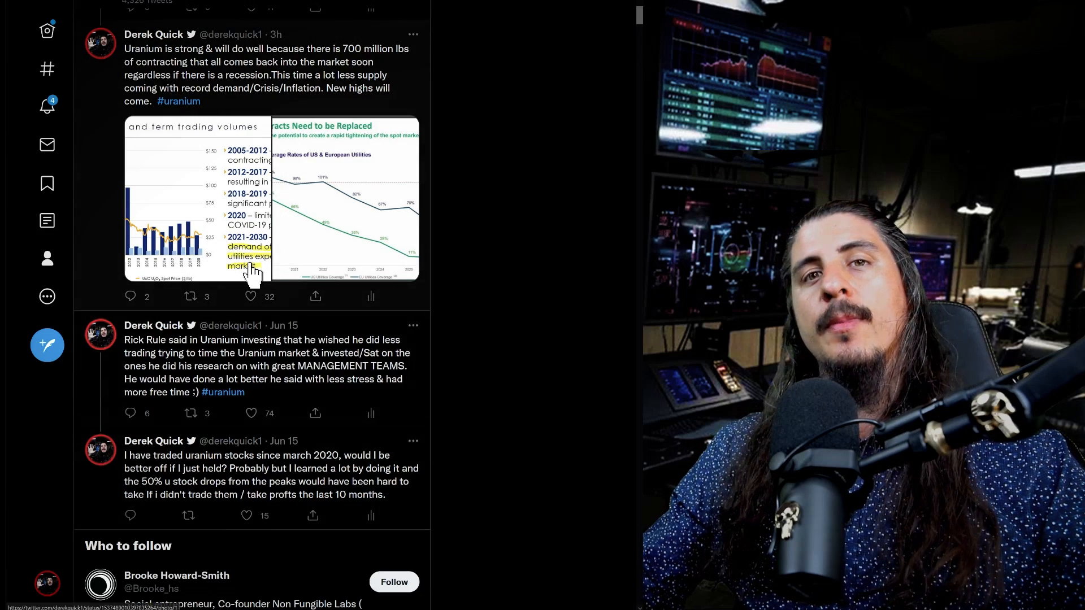
scroll("down", 3)
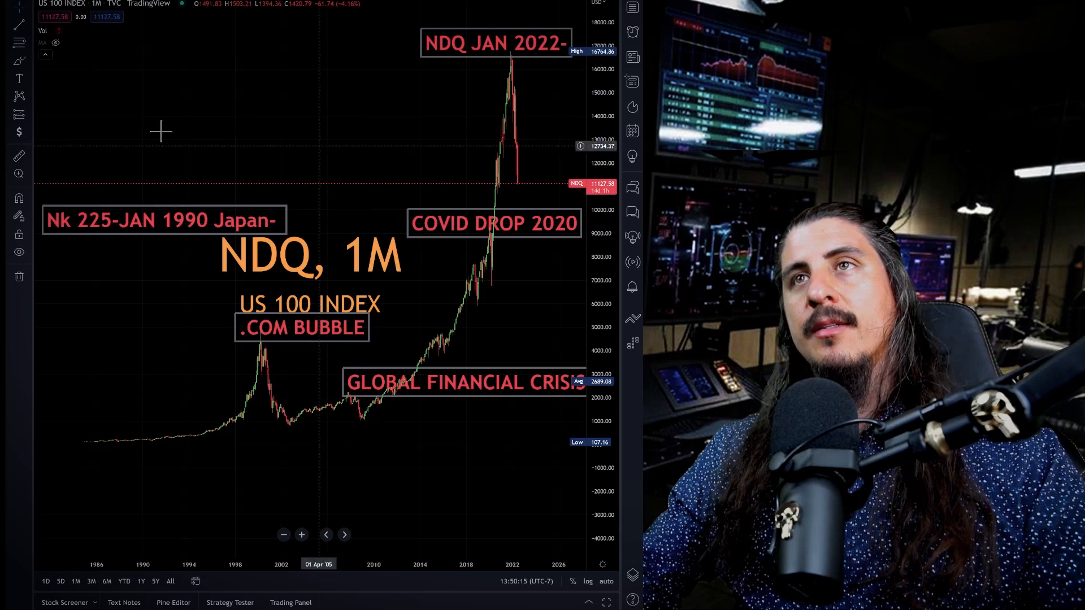
mouse_move(525, 137)
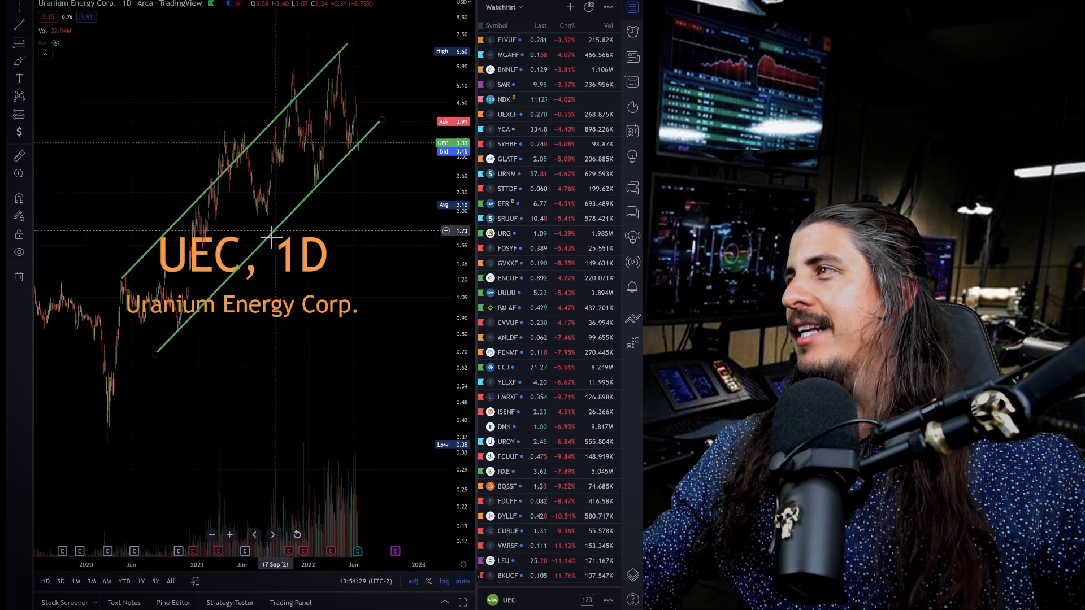
mouse_move(307, 13)
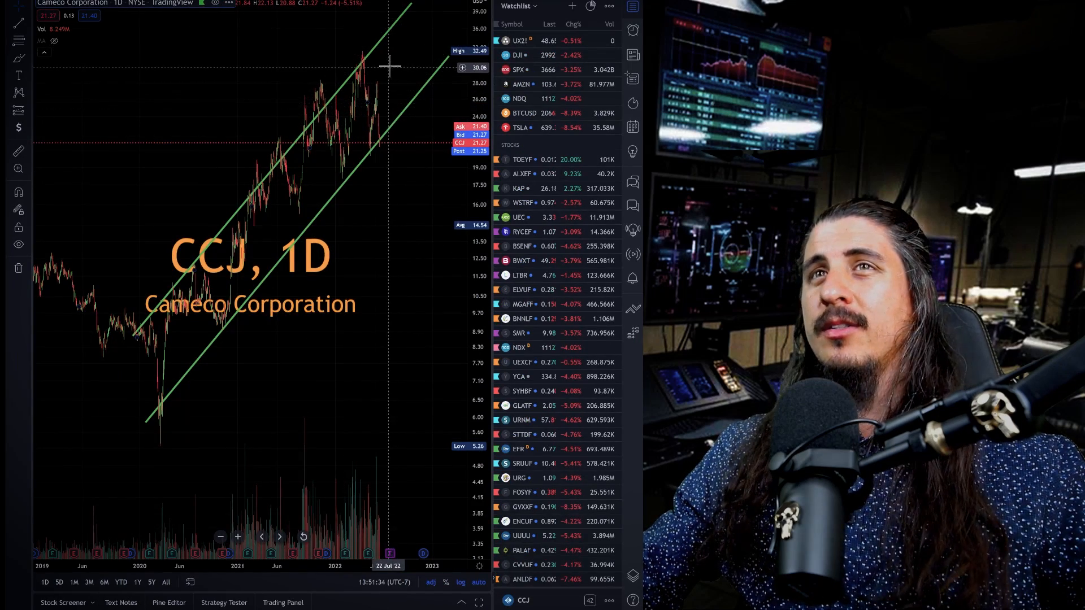
mouse_move(381, 59)
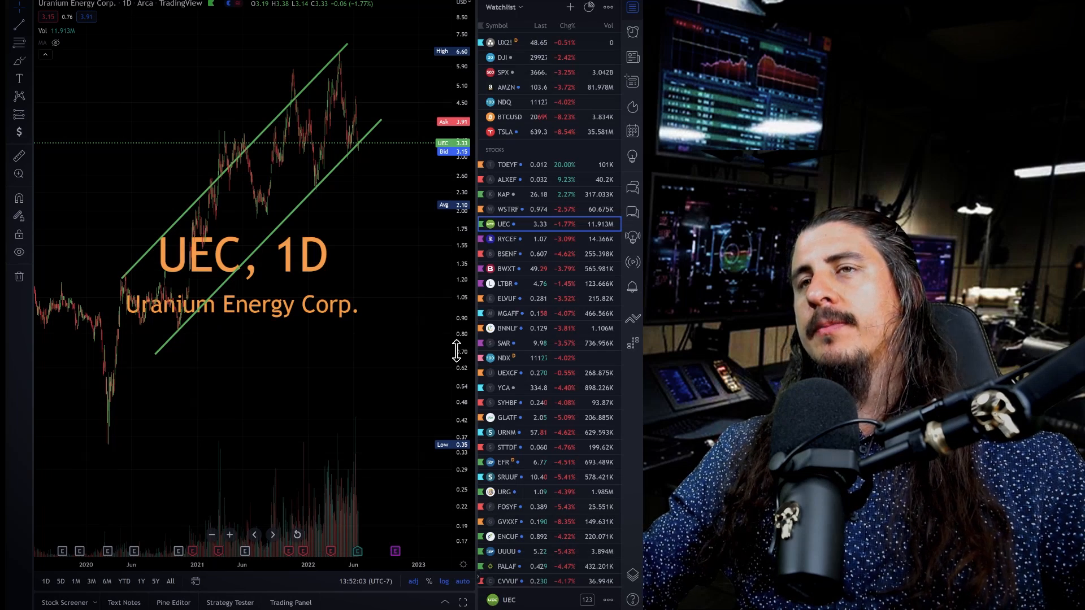
mouse_move(431, 299)
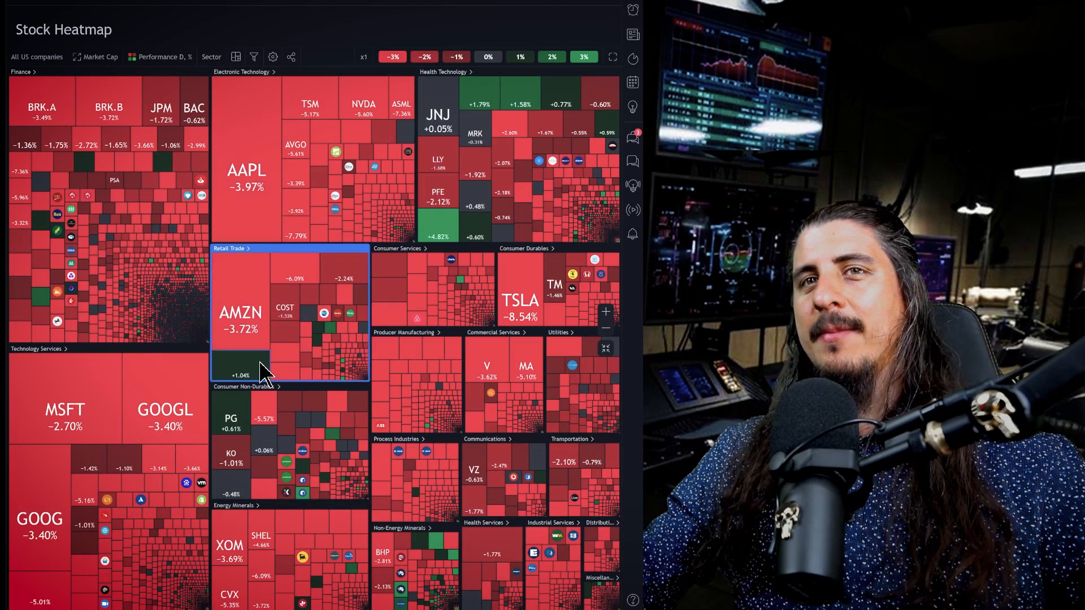
mouse_move(515, 225)
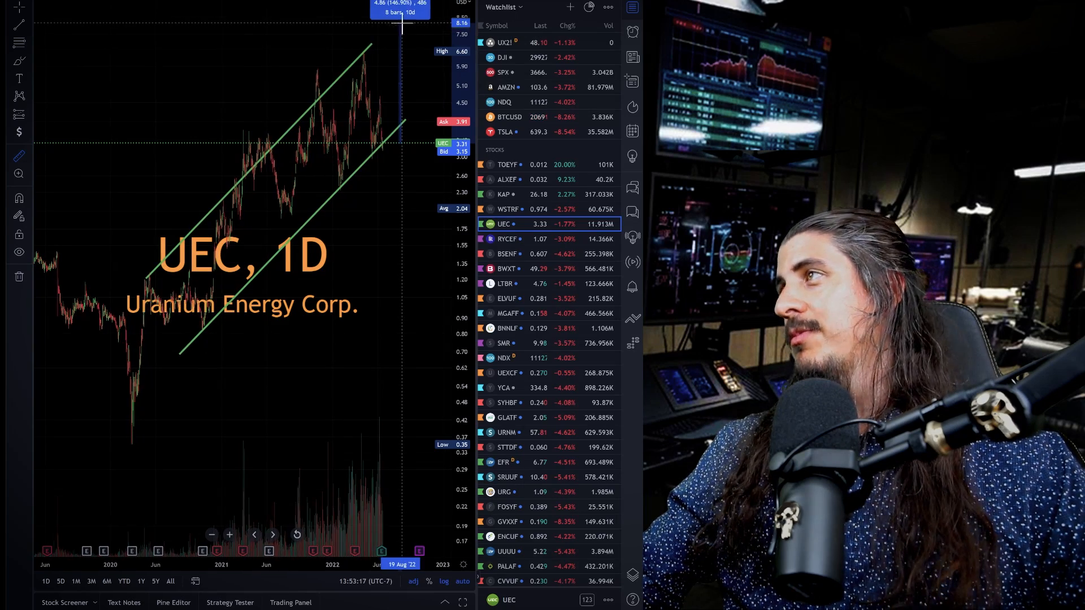
Measure UEC's swing from the channel low to the recent high, about a 103% move.
left_click_drag(401, 26, 339, 52)
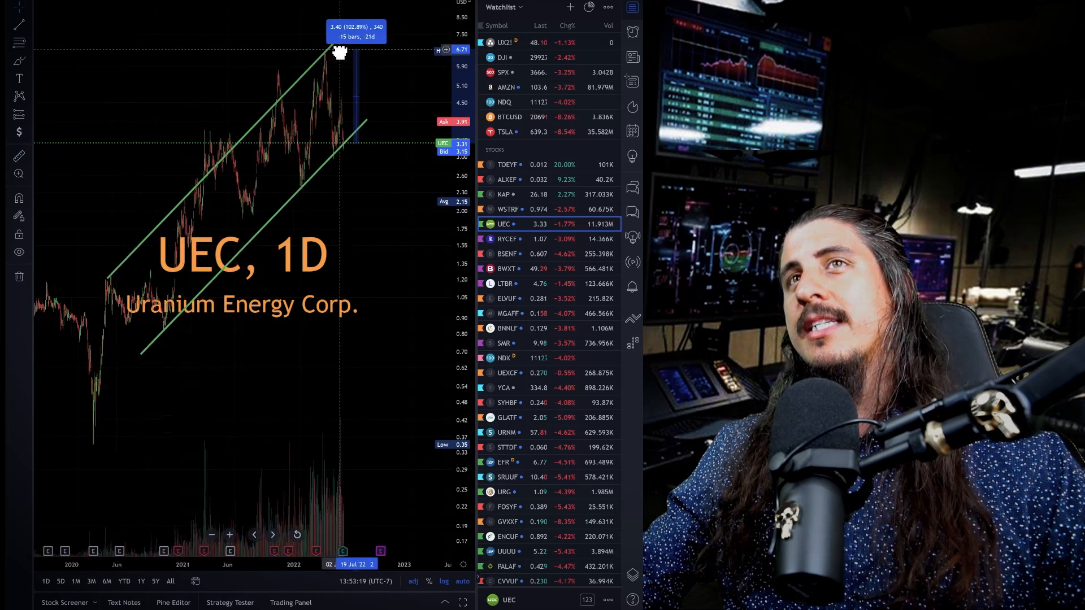